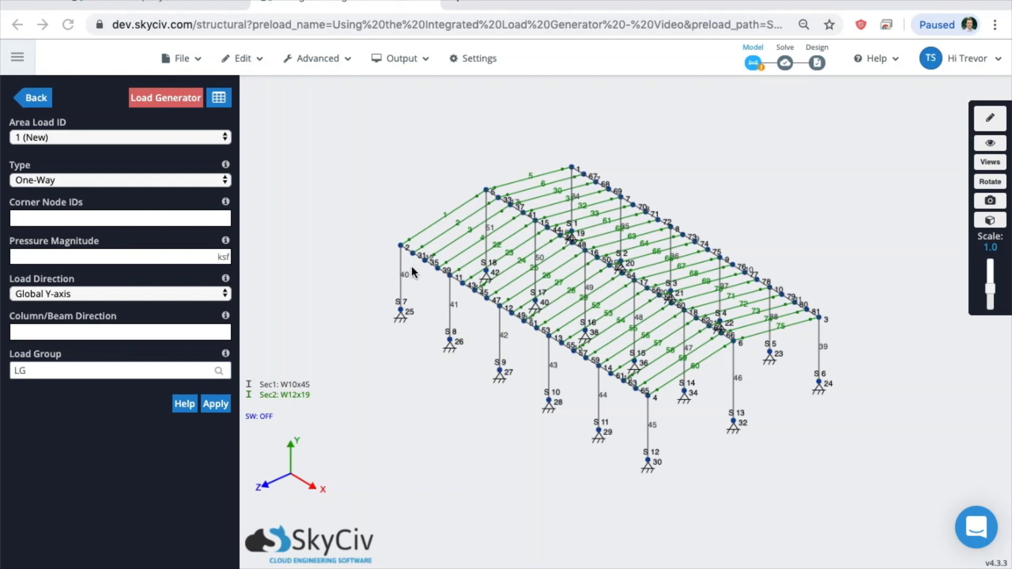
{"action": "mouse_move", "coordinate": [344, 270]}
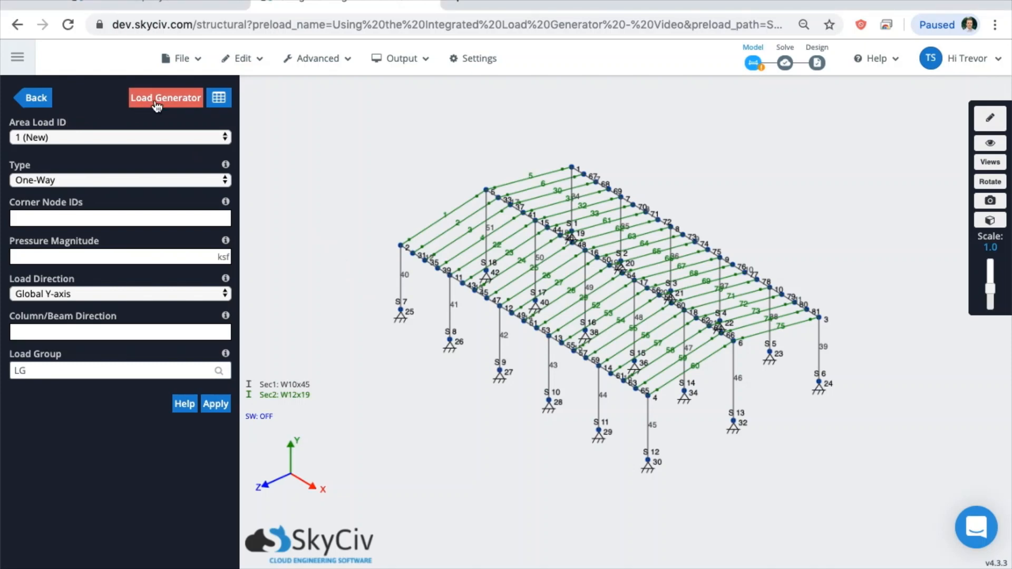
Step: Reset the earlier load generator data and start a fresh ASCE 7-16 wind load generator
{"action": "left_click", "coordinate": [165, 97]}
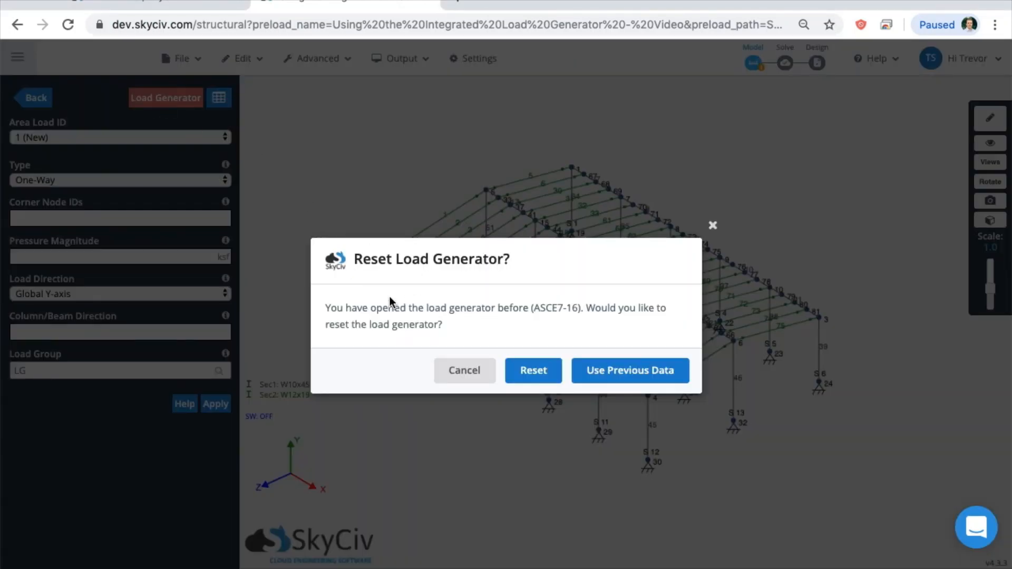
{"action": "mouse_move", "coordinate": [568, 400]}
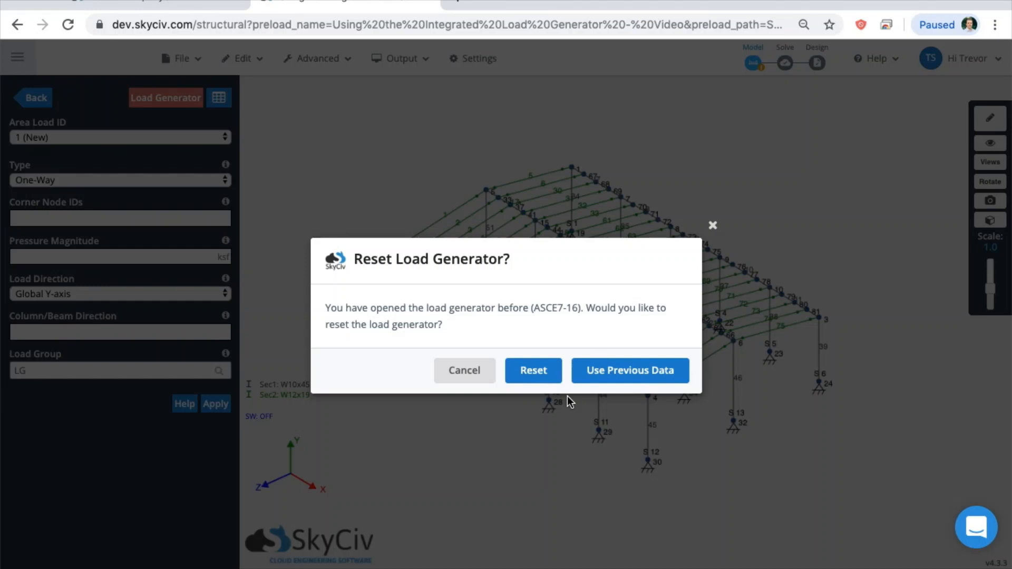
{"action": "left_click", "coordinate": [532, 370]}
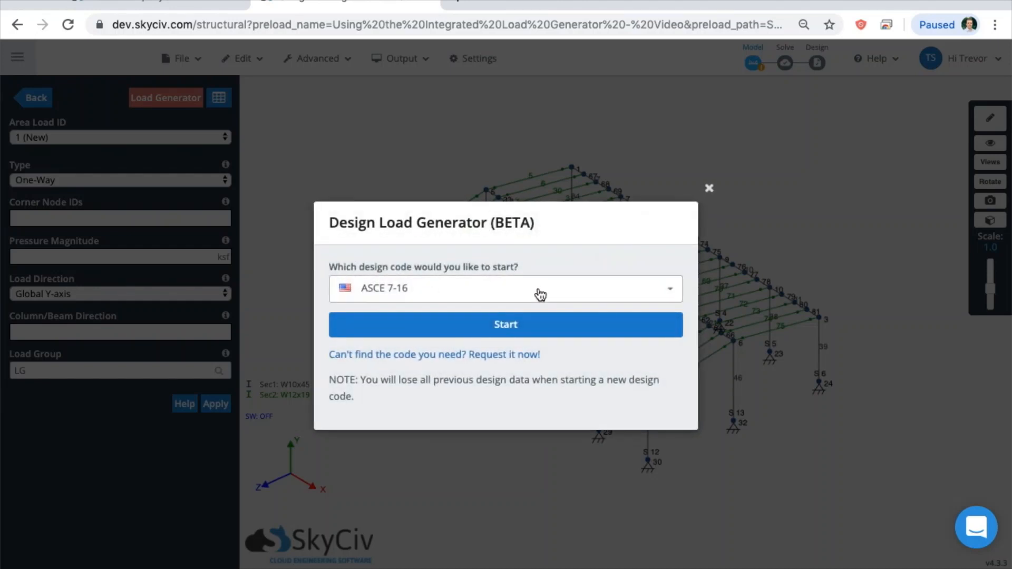
{"action": "mouse_move", "coordinate": [481, 284]}
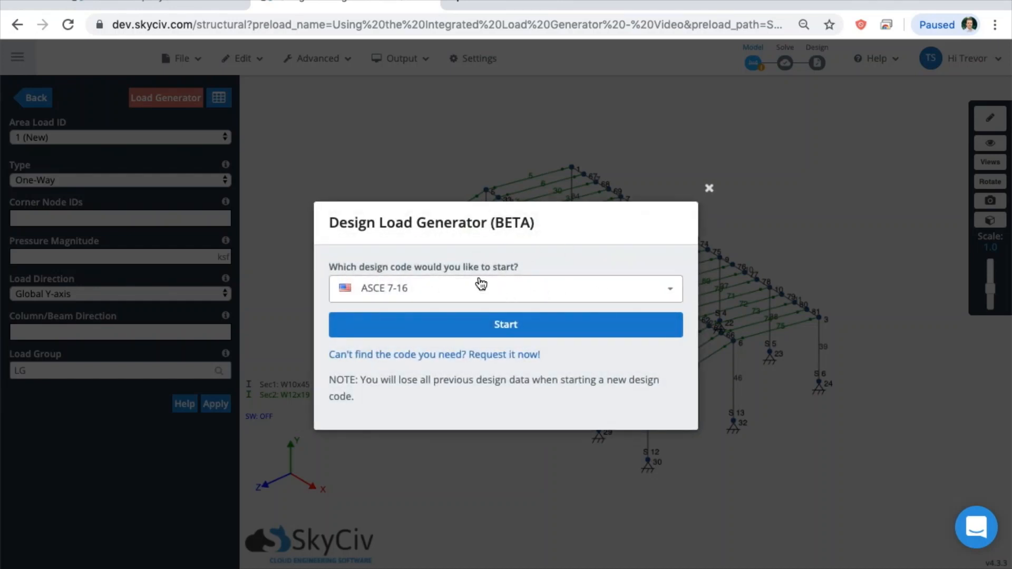
{"action": "mouse_move", "coordinate": [475, 292]}
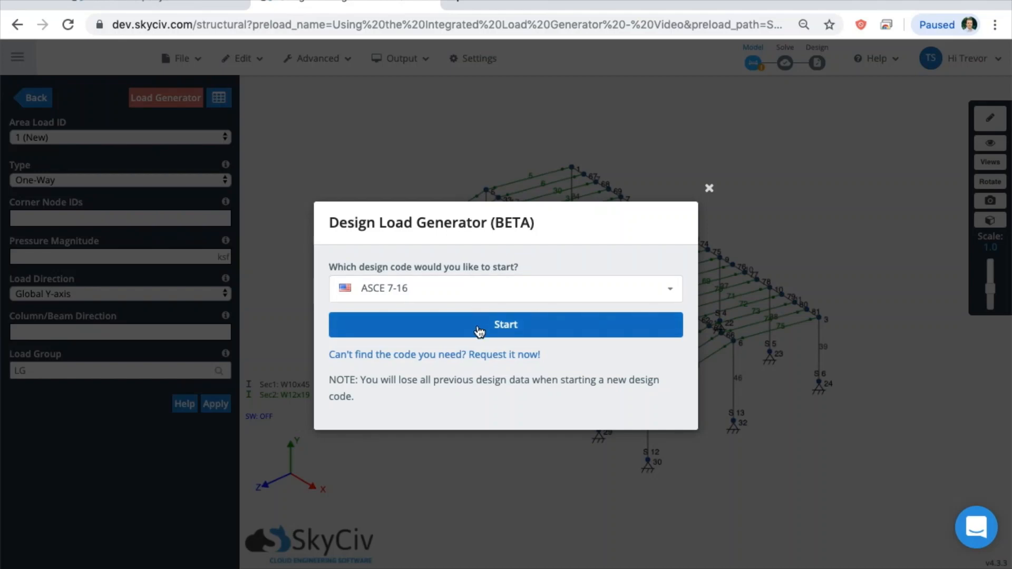
{"action": "left_click", "coordinate": [506, 325]}
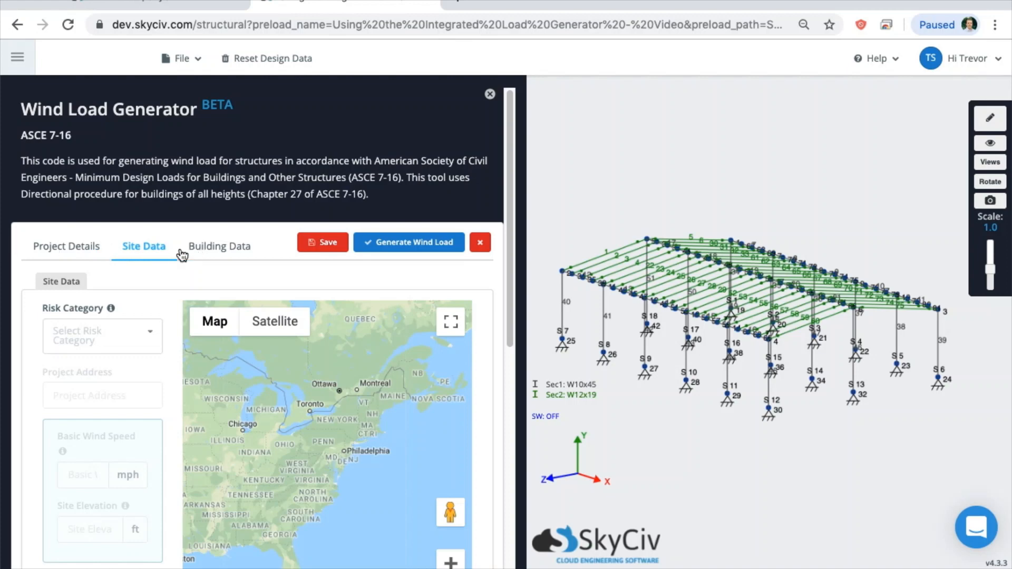
{"action": "mouse_move", "coordinate": [81, 255]}
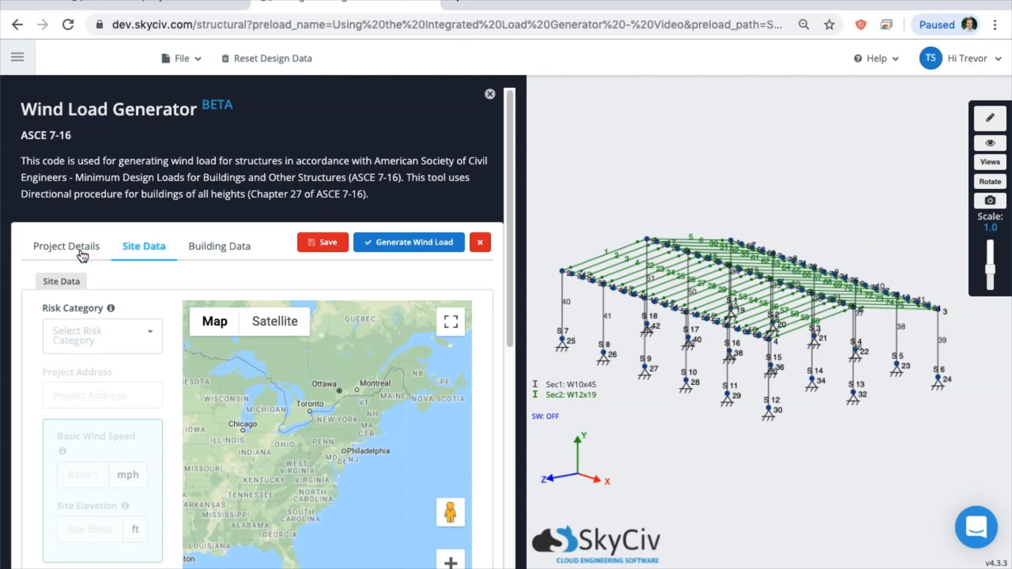
Step: Enter Risk Category II, Chicago, IL and Exposure B, giving 107 mph and 600.39 ft
{"action": "left_click", "coordinate": [214, 321]}
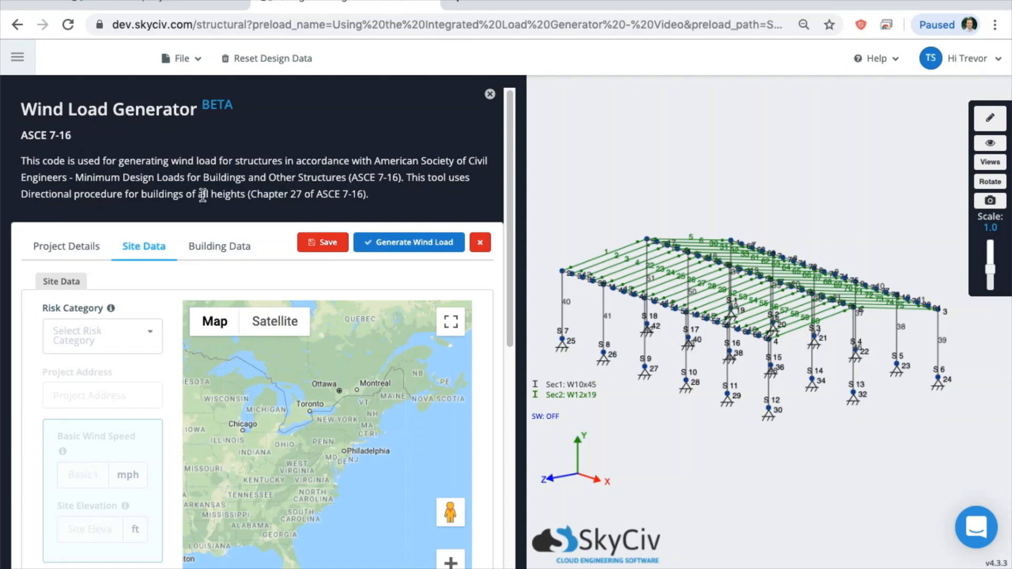
{"action": "mouse_move", "coordinate": [115, 345]}
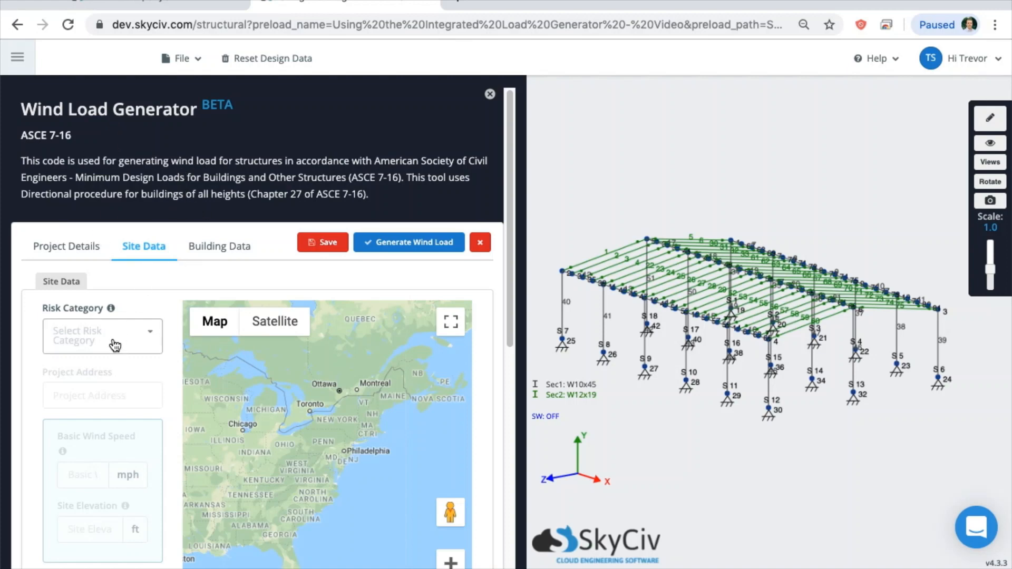
{"action": "mouse_move", "coordinate": [120, 330]}
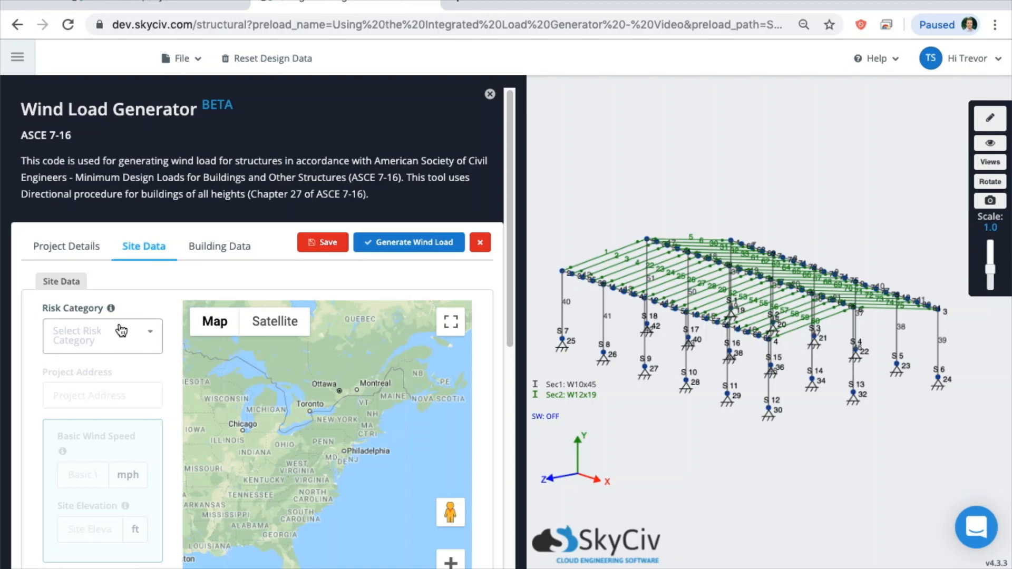
{"action": "left_click", "coordinate": [101, 336]}
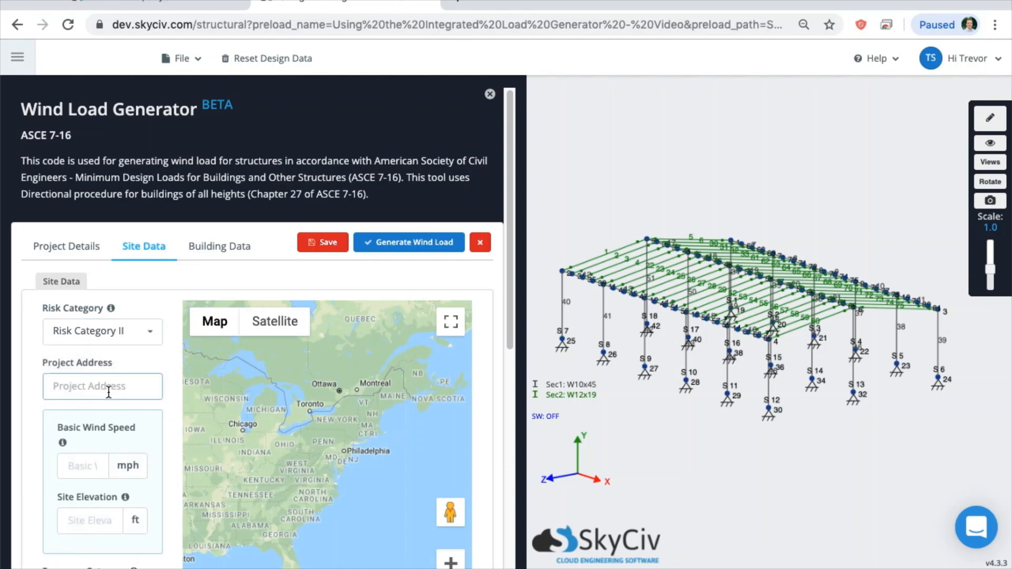
{"action": "type", "text": "chicago"}
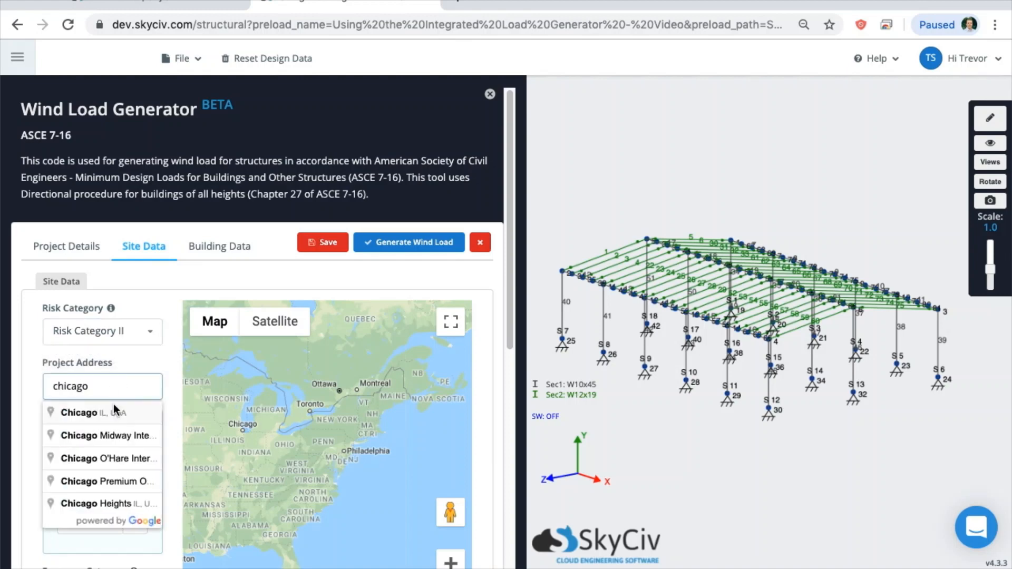
{"action": "left_click", "coordinate": [87, 412]}
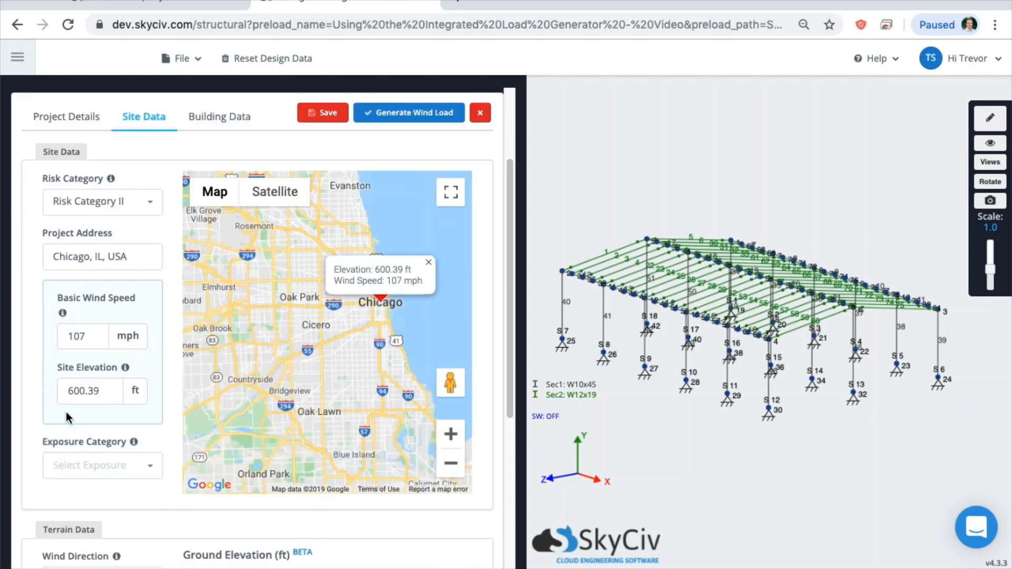
{"action": "left_click", "coordinate": [102, 465]}
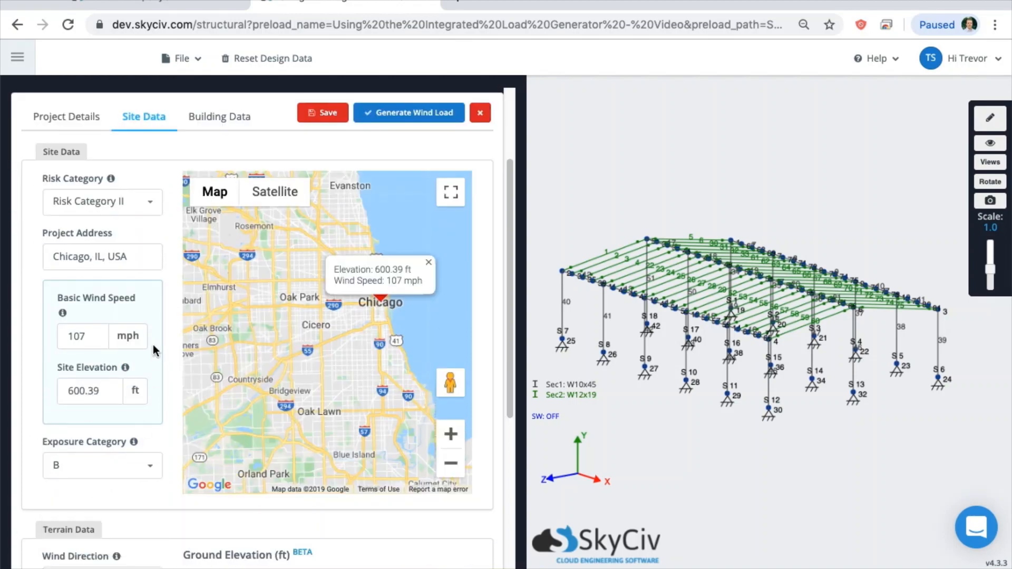
{"action": "scroll", "scroll_direction": "down", "scroll_amount": 3}
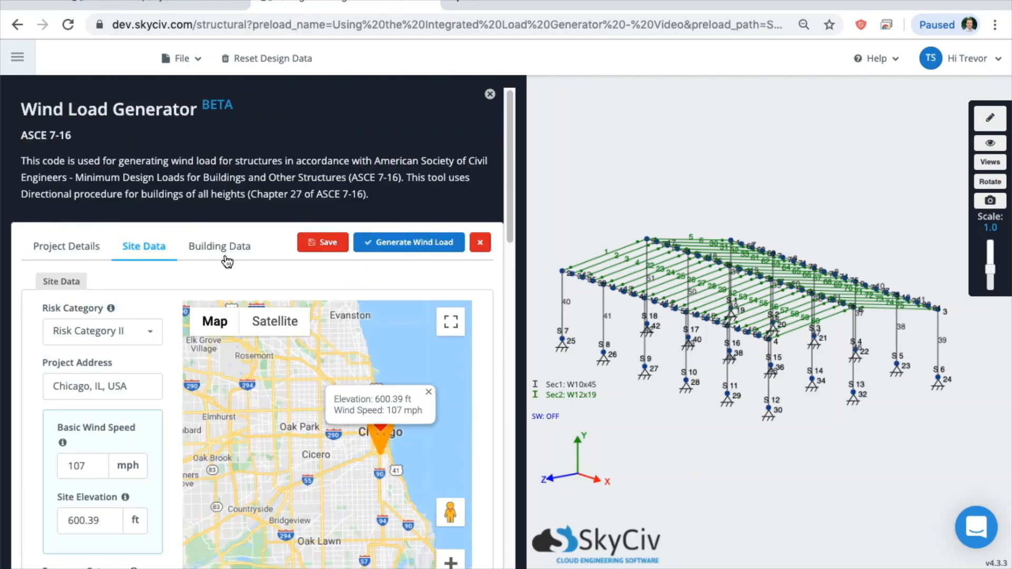
Step: Set structure type to Main Wind Force Resisting System and enclosure to Enclosed Buildings
{"action": "left_click", "coordinate": [219, 246]}
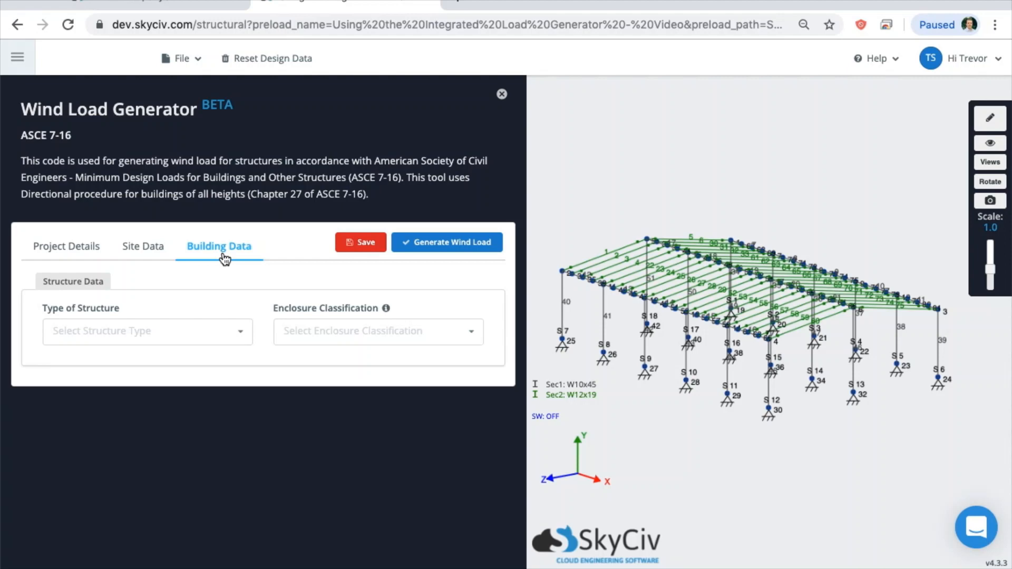
{"action": "mouse_move", "coordinate": [282, 218]}
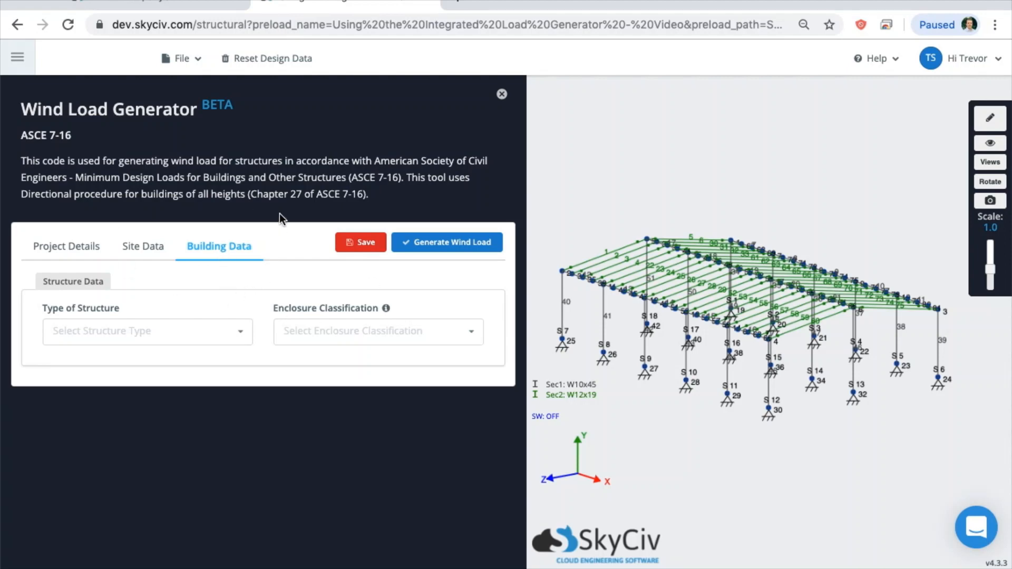
{"action": "left_click", "coordinate": [148, 331]}
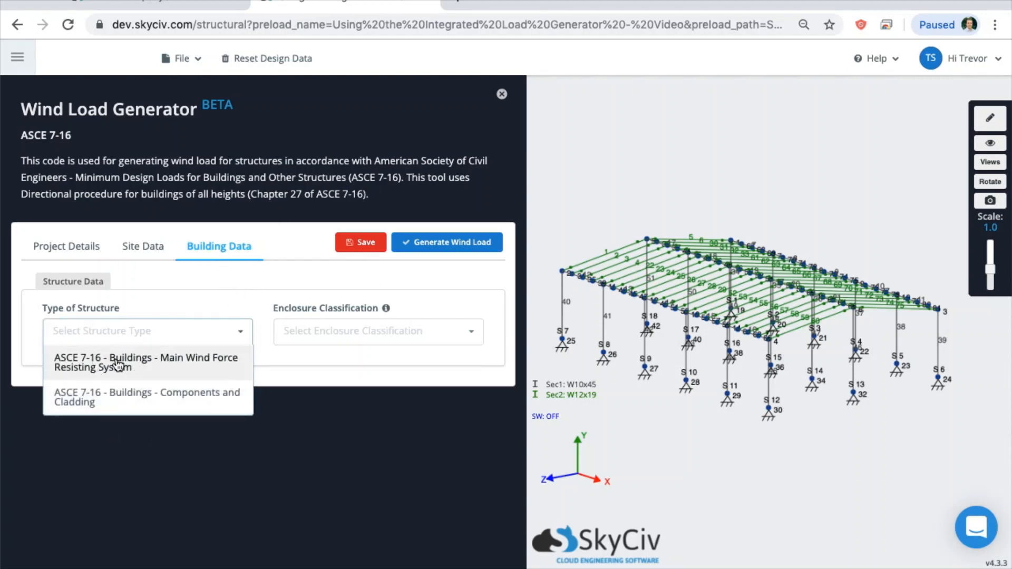
{"action": "left_click", "coordinate": [145, 362]}
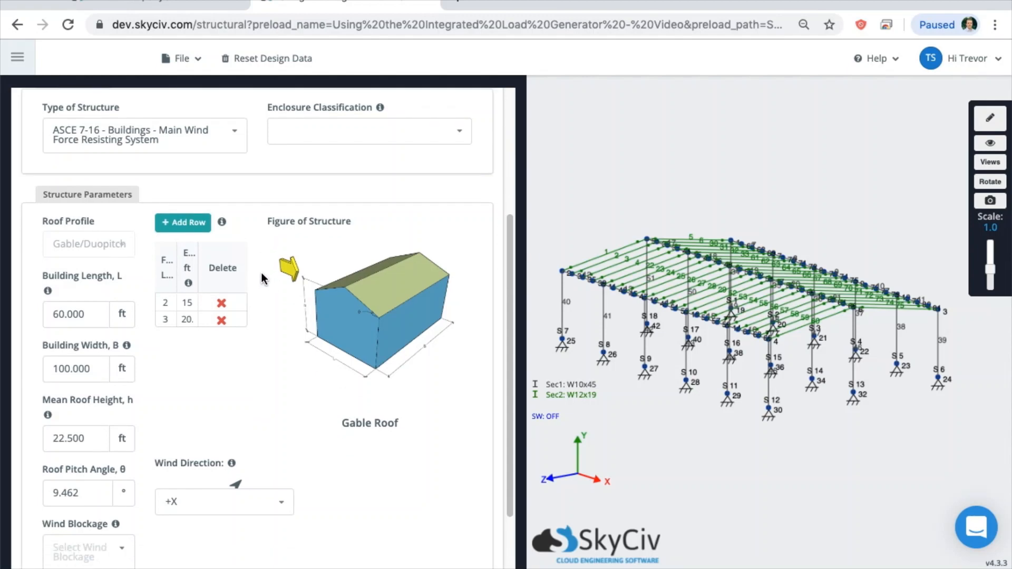
{"action": "mouse_move", "coordinate": [221, 308]}
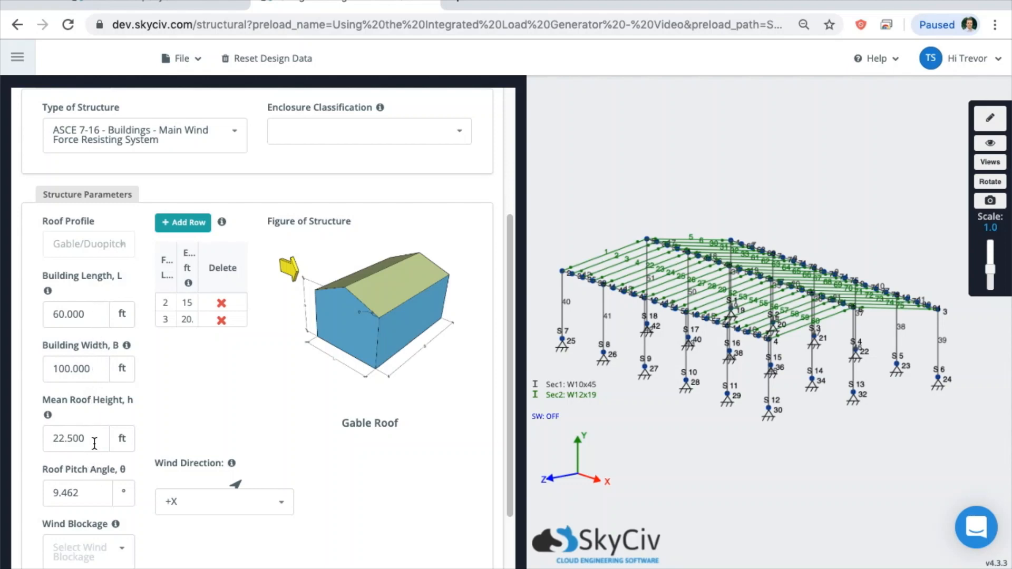
{"action": "mouse_move", "coordinate": [90, 426]}
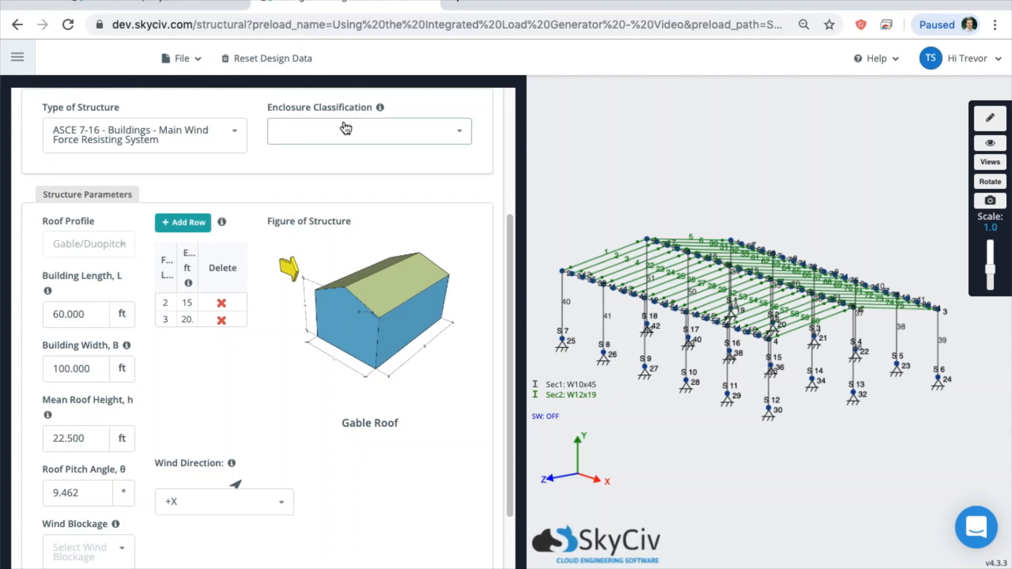
{"action": "left_click", "coordinate": [368, 130]}
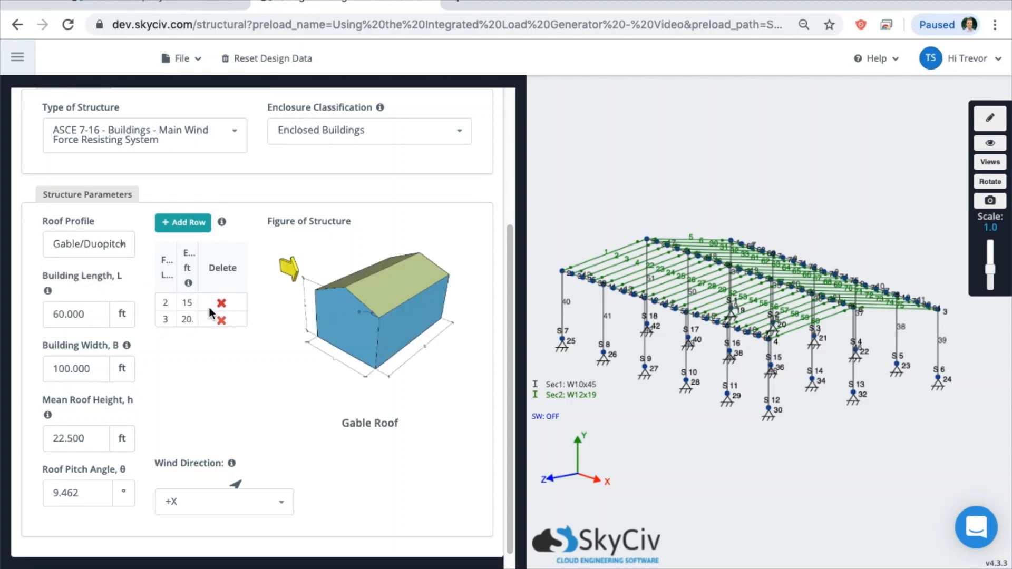
{"action": "mouse_move", "coordinate": [787, 342]}
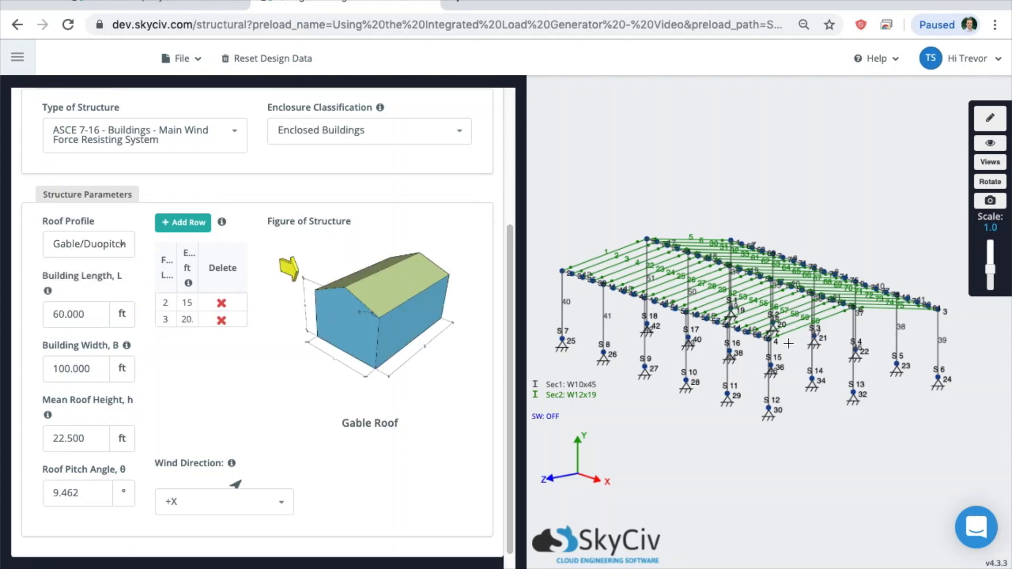
{"action": "mouse_move", "coordinate": [740, 330]}
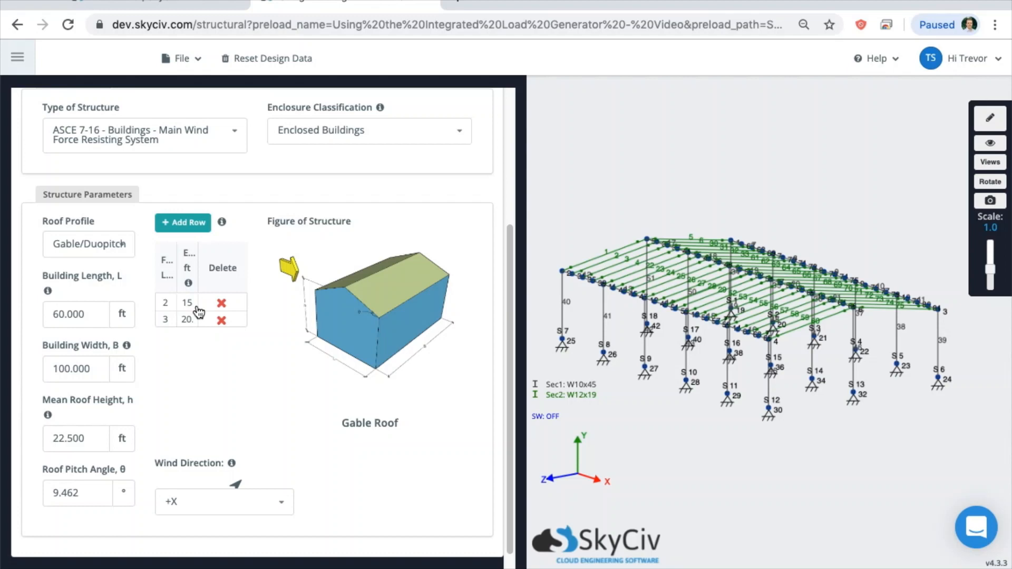
{"action": "mouse_move", "coordinate": [273, 322]}
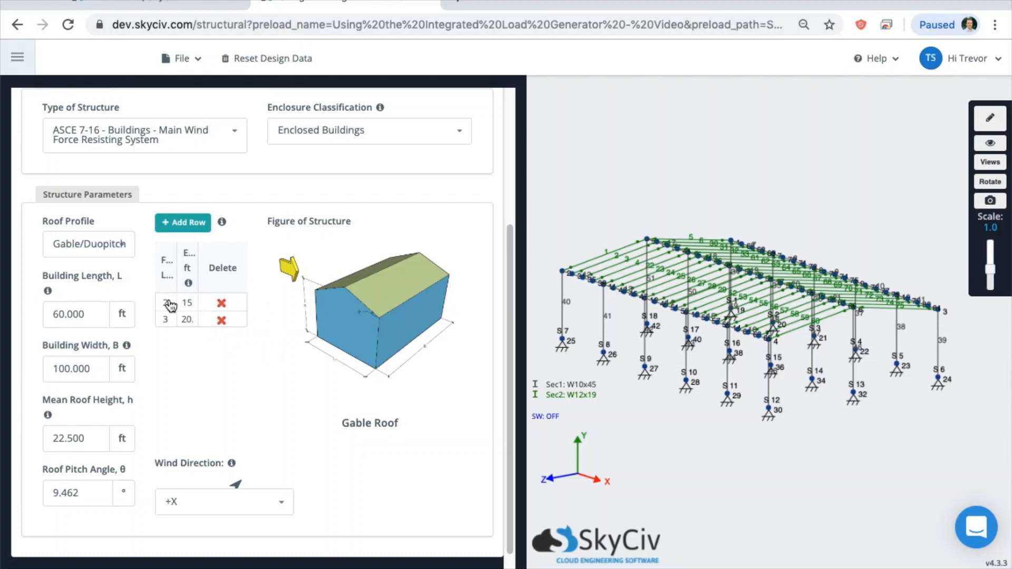
Step: Remove the floor-level rows and generate the wind loads from the building data
{"action": "left_click", "coordinate": [221, 304]}
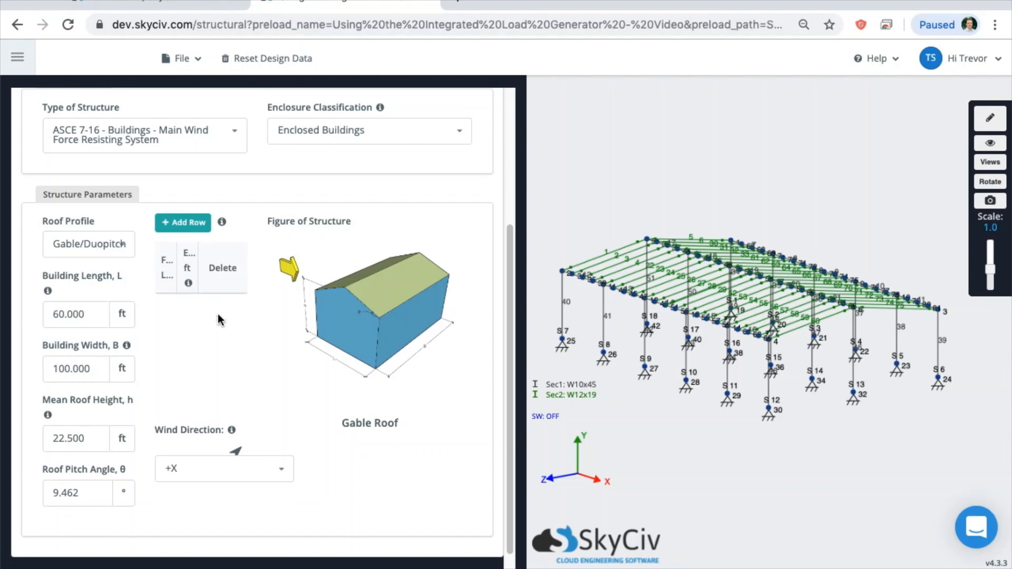
{"action": "mouse_move", "coordinate": [181, 287]}
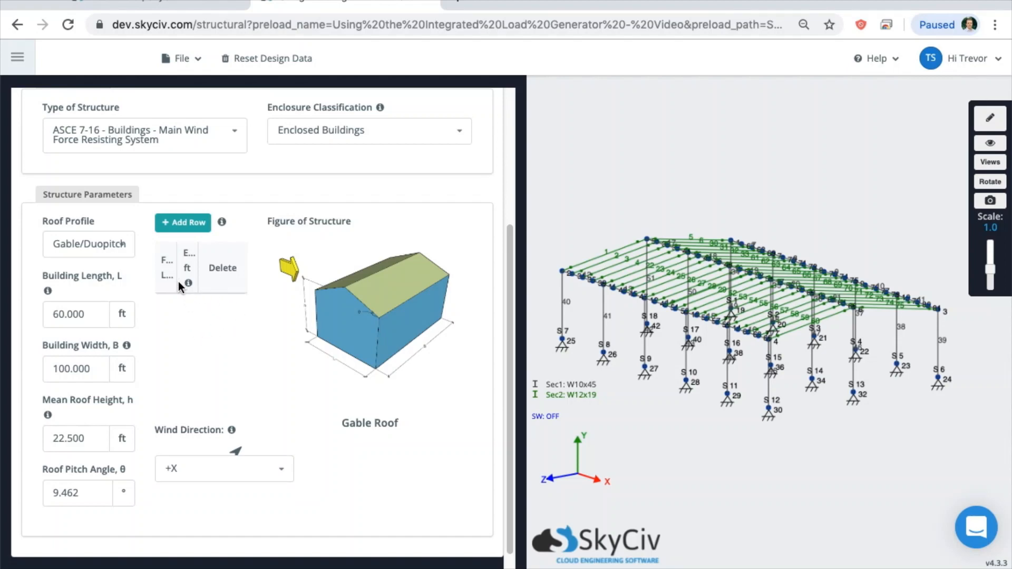
{"action": "mouse_move", "coordinate": [201, 276]}
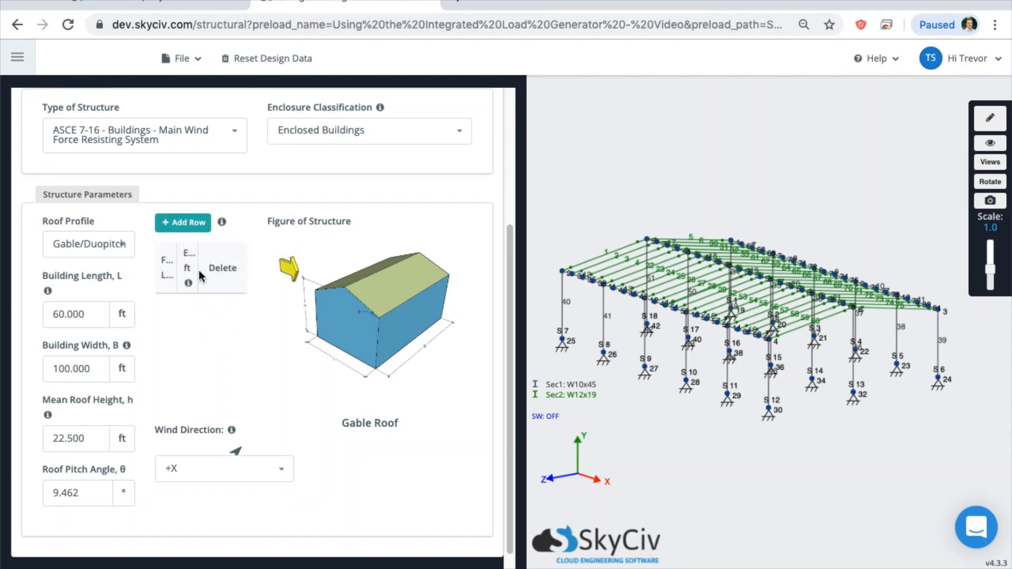
{"action": "mouse_move", "coordinate": [209, 298]}
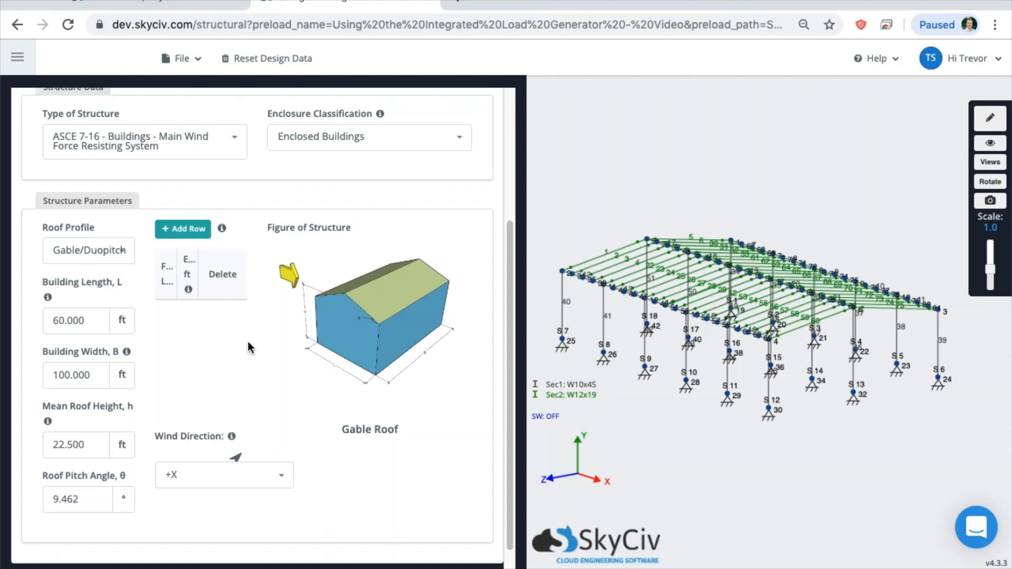
{"action": "mouse_move", "coordinate": [234, 337]}
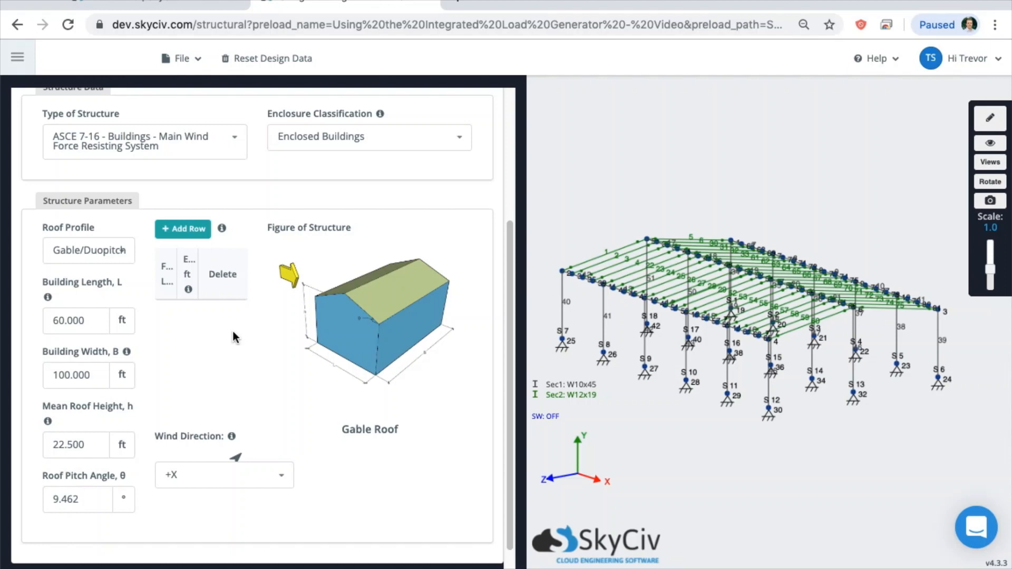
{"action": "mouse_move", "coordinate": [241, 367]}
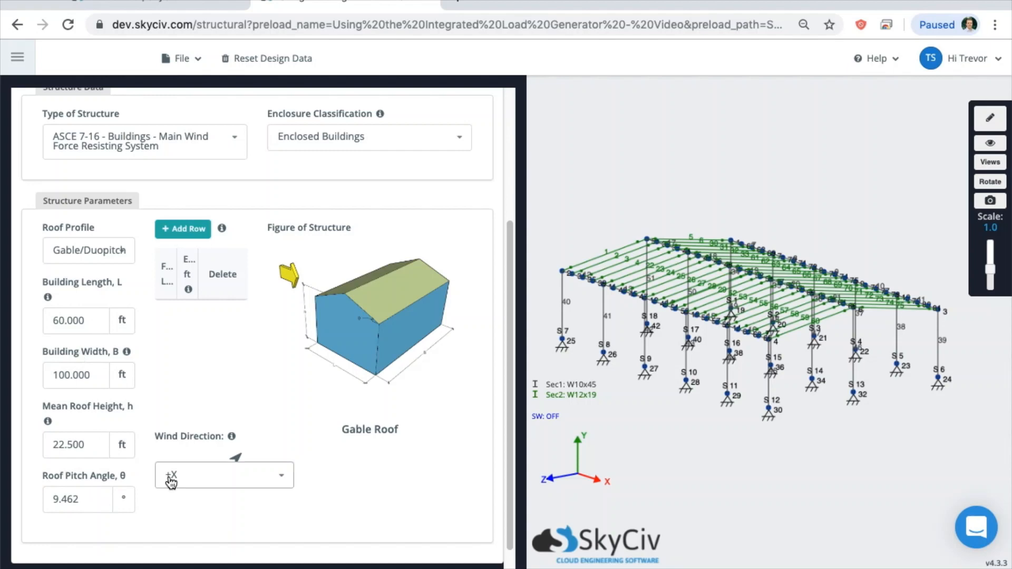
{"action": "mouse_move", "coordinate": [251, 394]}
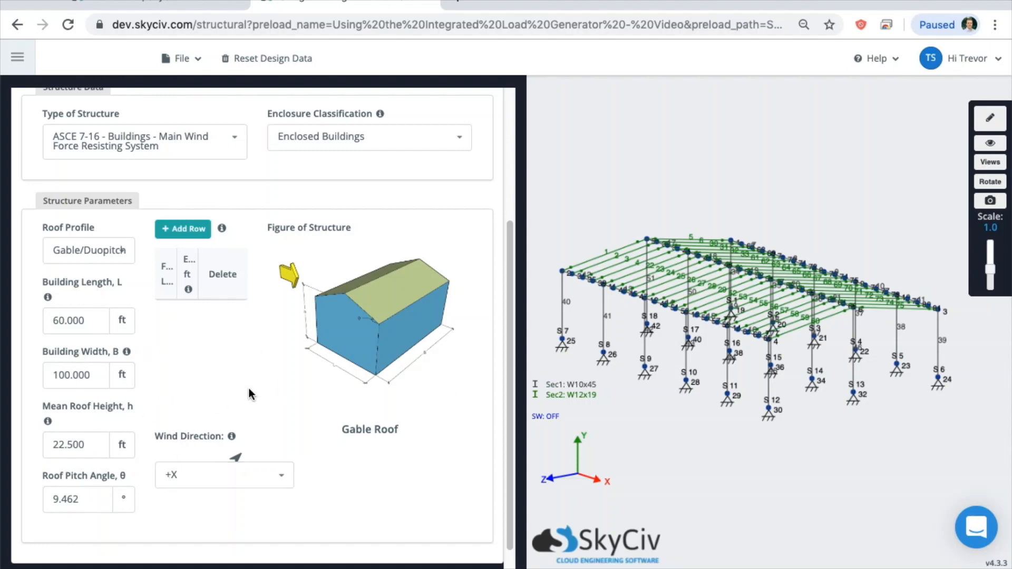
{"action": "mouse_move", "coordinate": [582, 419]}
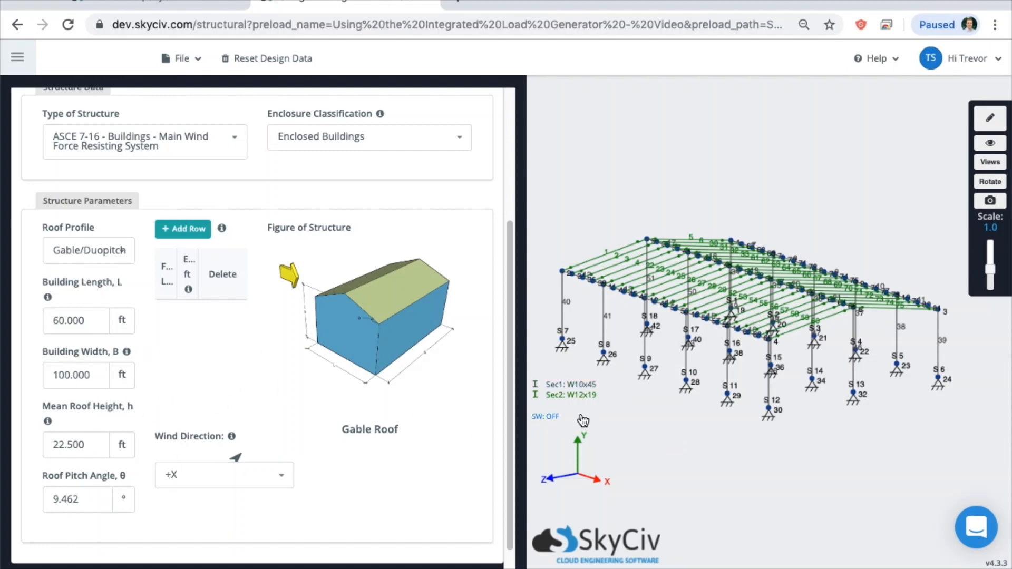
{"action": "mouse_move", "coordinate": [227, 352]}
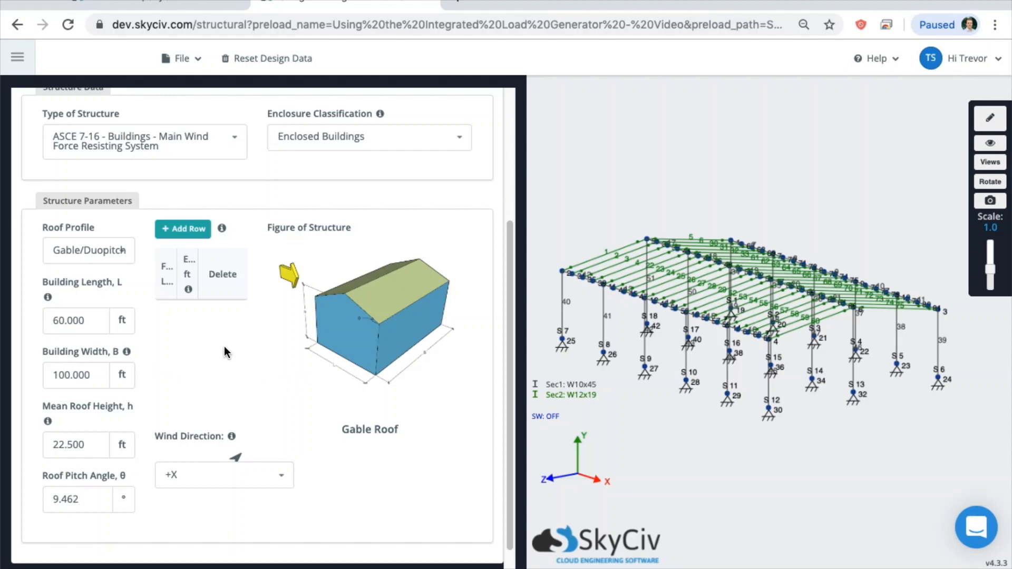
{"action": "mouse_move", "coordinate": [239, 351]}
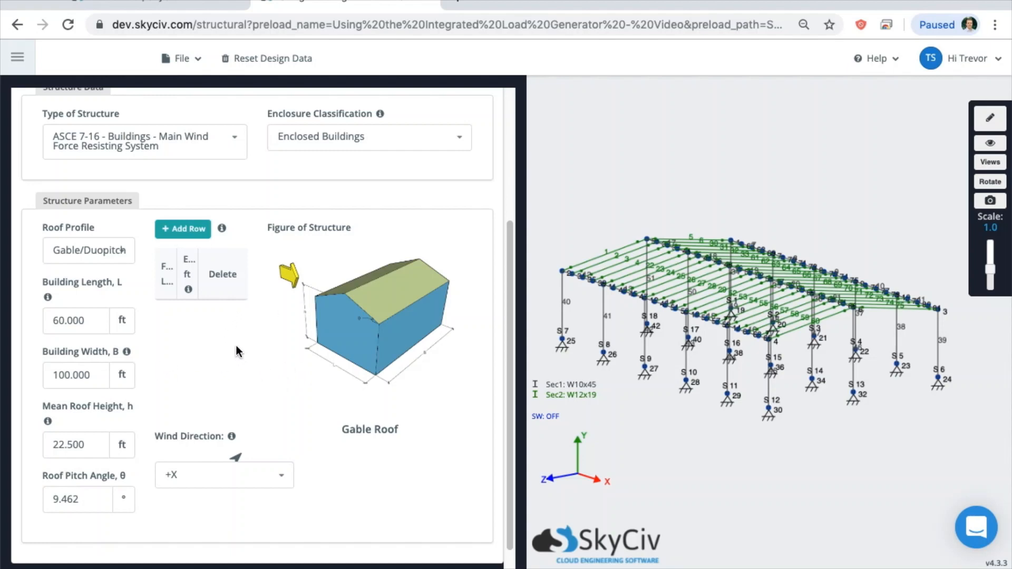
{"action": "scroll", "scroll_direction": "up", "scroll_amount": 3}
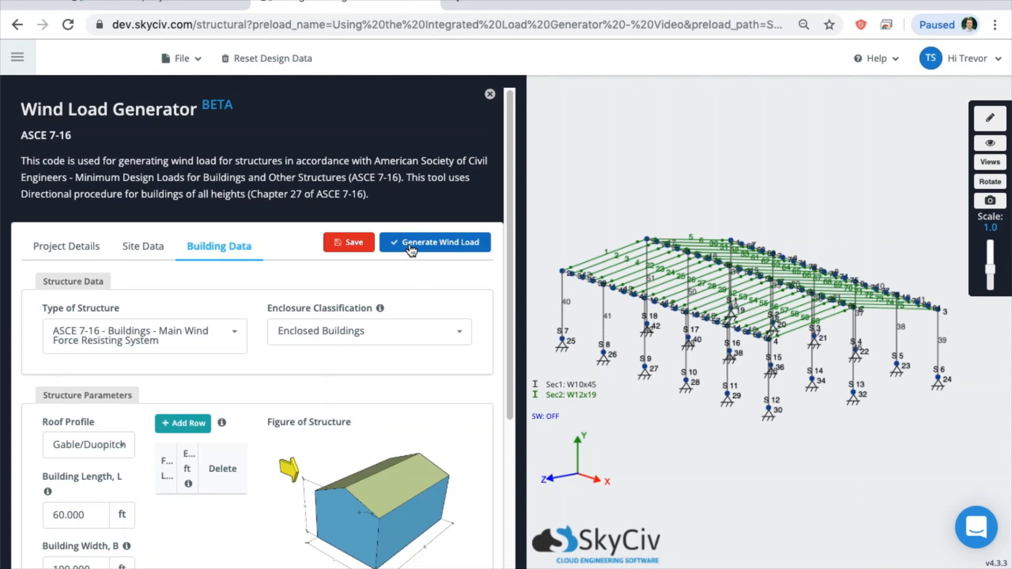
{"action": "left_click", "coordinate": [434, 242]}
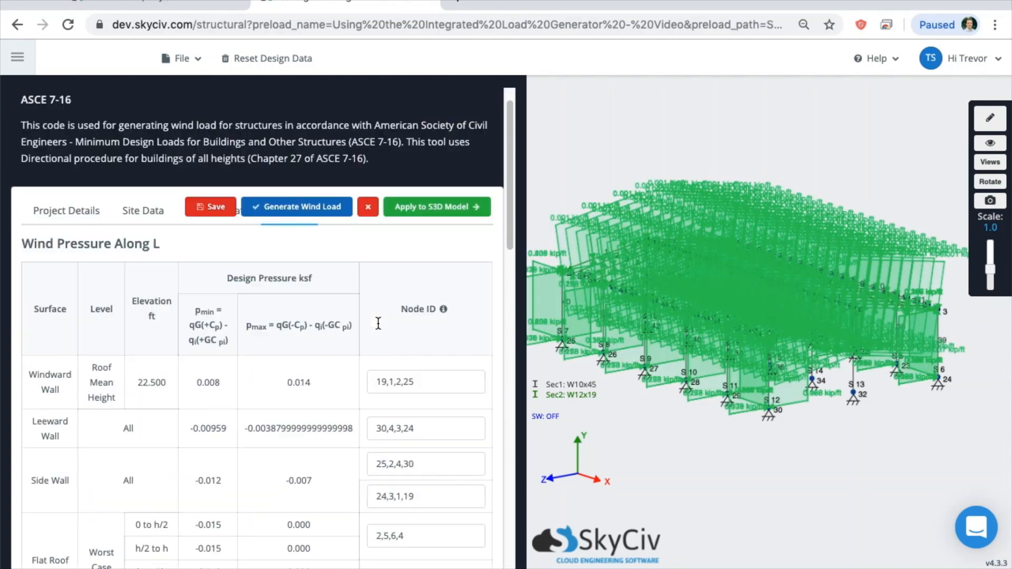
Step: Review pressures along L and B, with 0.016 ksf wall and 0.008 ksf roof minimums
{"action": "scroll", "scroll_direction": "down", "scroll_amount": 3}
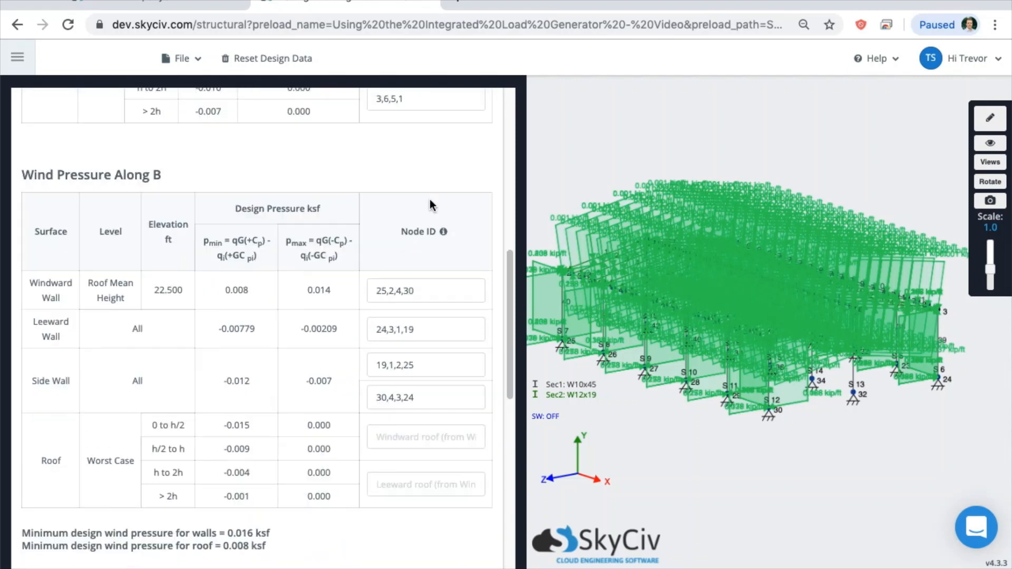
{"action": "scroll", "scroll_direction": "down", "scroll_amount": 3}
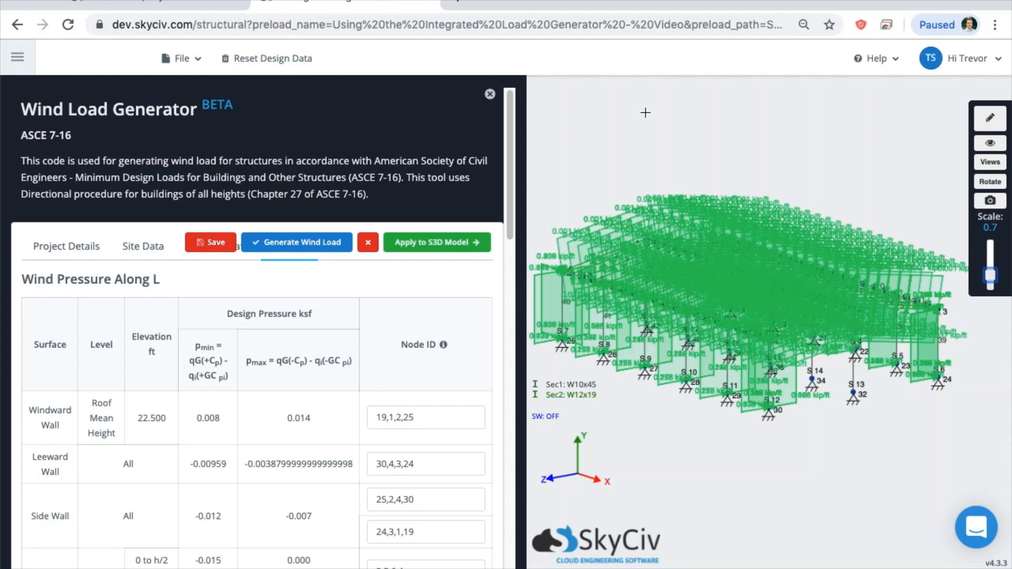
{"action": "mouse_move", "coordinate": [902, 266]}
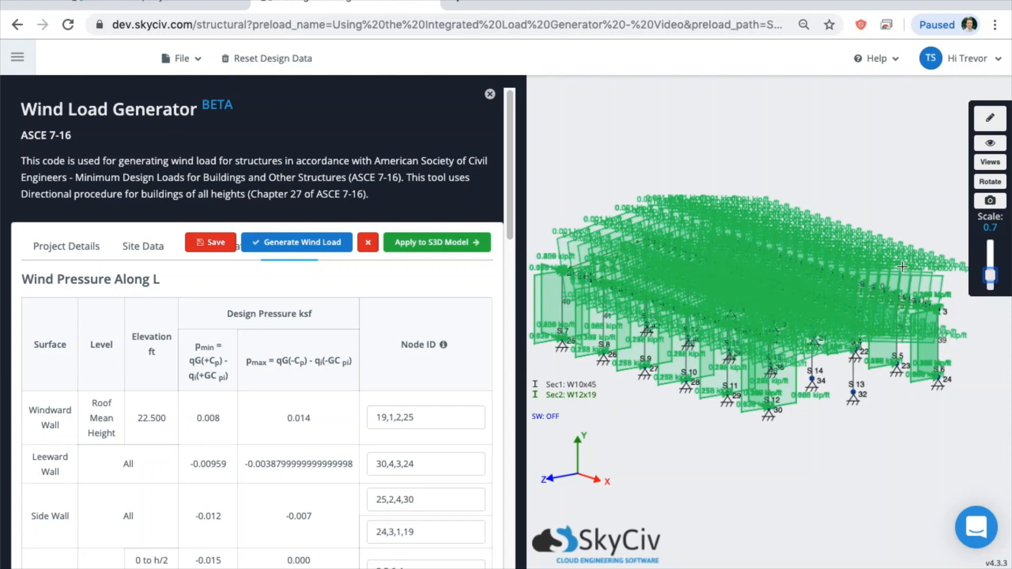
{"action": "mouse_move", "coordinate": [910, 195]}
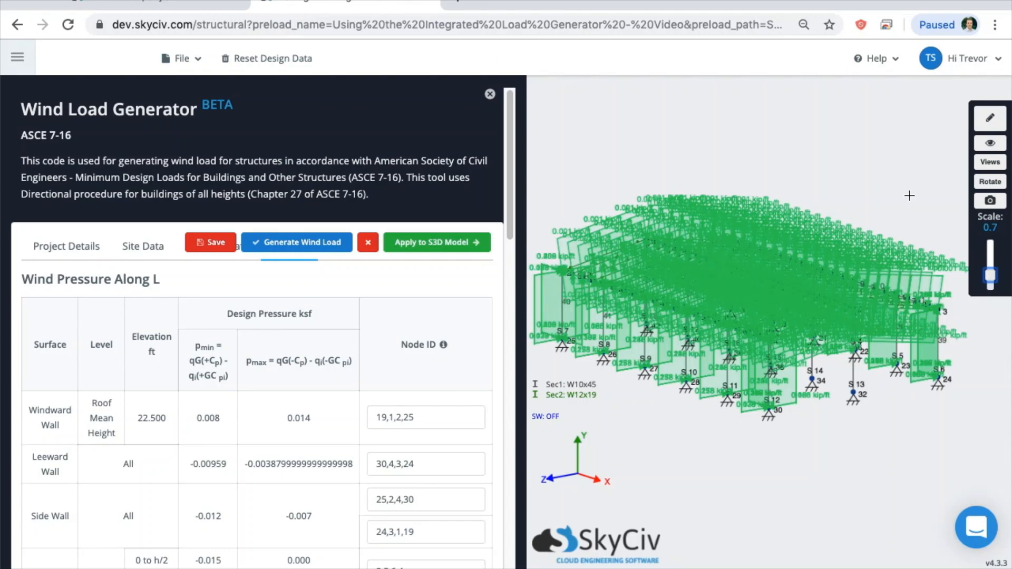
{"action": "mouse_move", "coordinate": [316, 284]}
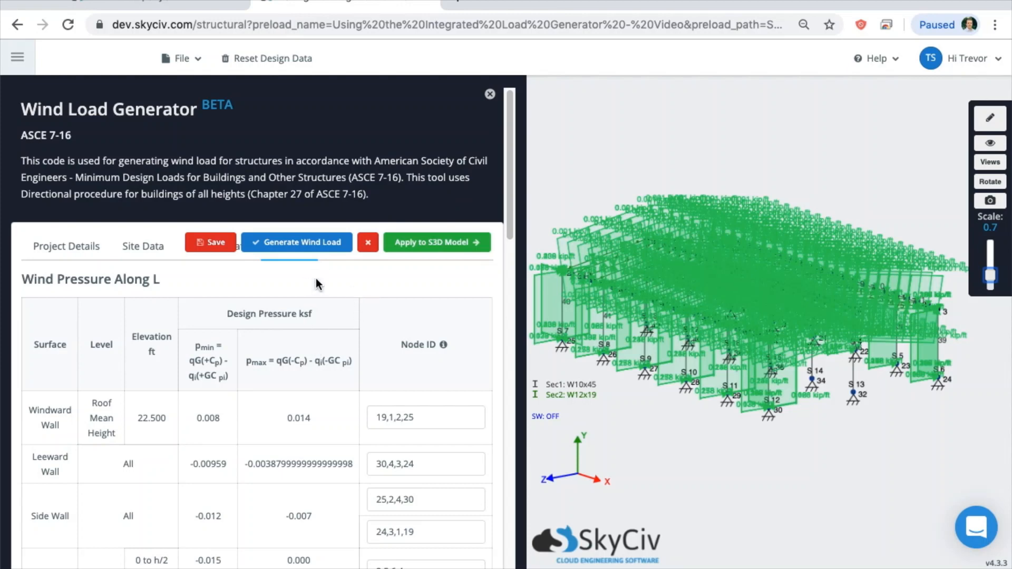
Step: Display only one wind load case, showing member loads such as 0.238 and 0.123 kip/ft
{"action": "left_click", "coordinate": [990, 143]}
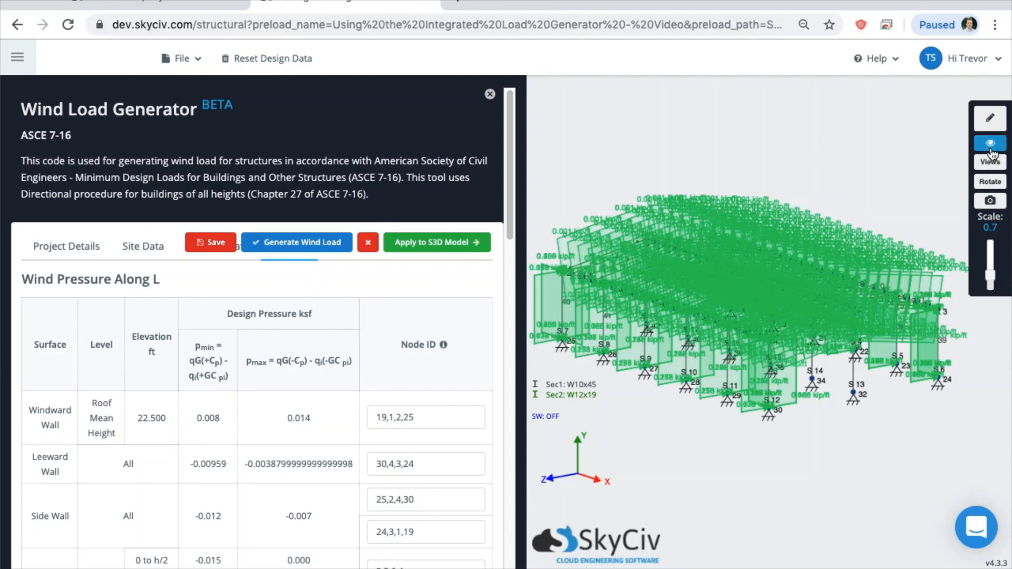
{"action": "left_click", "coordinate": [990, 143]}
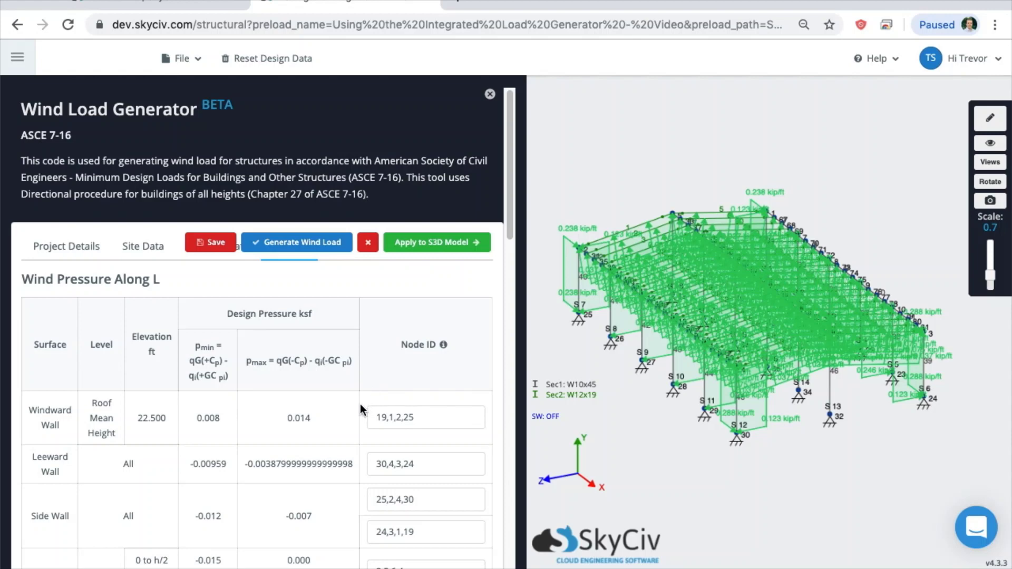
{"action": "mouse_move", "coordinate": [343, 391]}
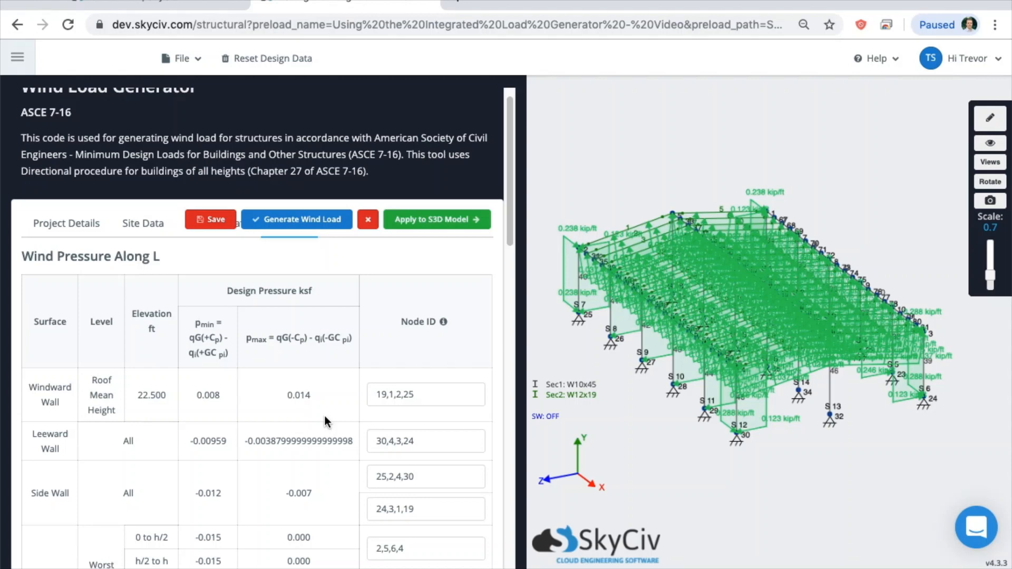
{"action": "mouse_move", "coordinate": [334, 435]}
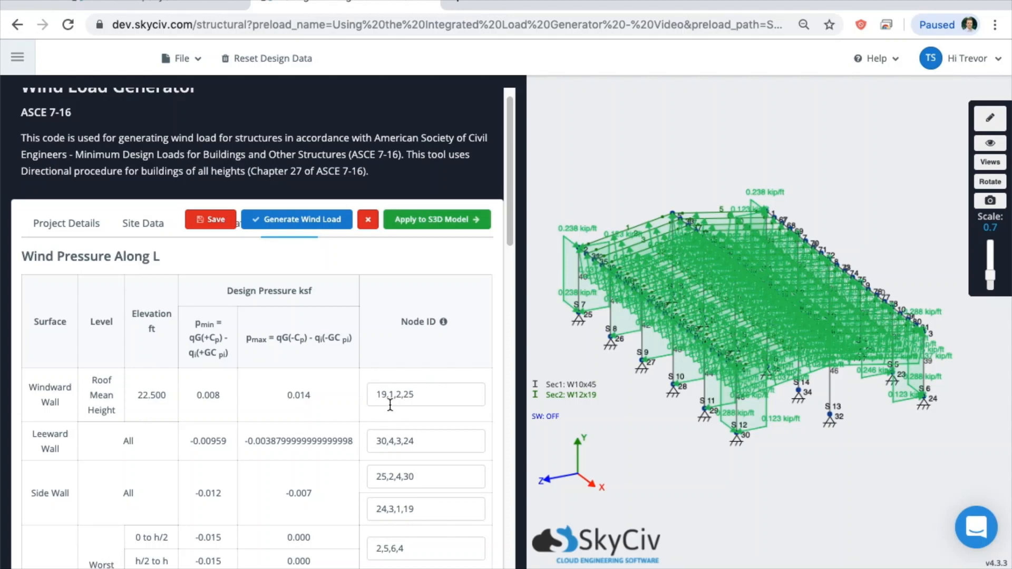
{"action": "mouse_move", "coordinate": [336, 413]}
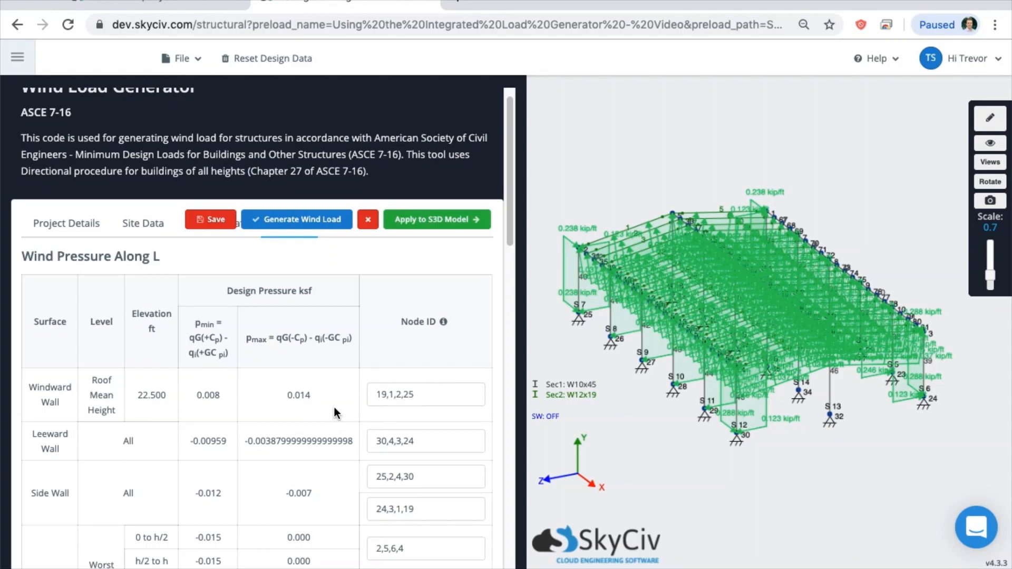
{"action": "mouse_move", "coordinate": [727, 295]}
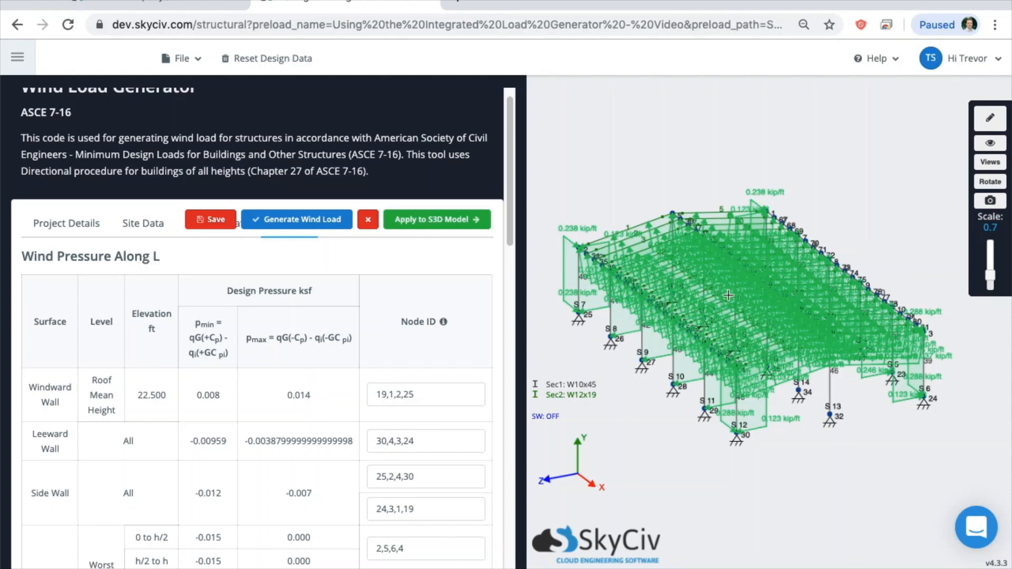
{"action": "mouse_move", "coordinate": [686, 371]}
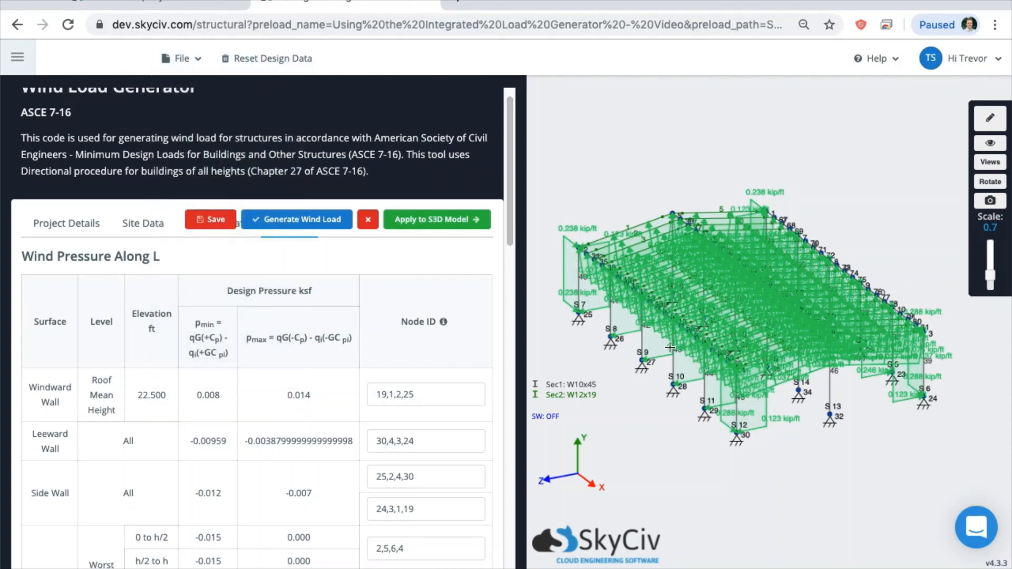
{"action": "mouse_move", "coordinate": [680, 367]}
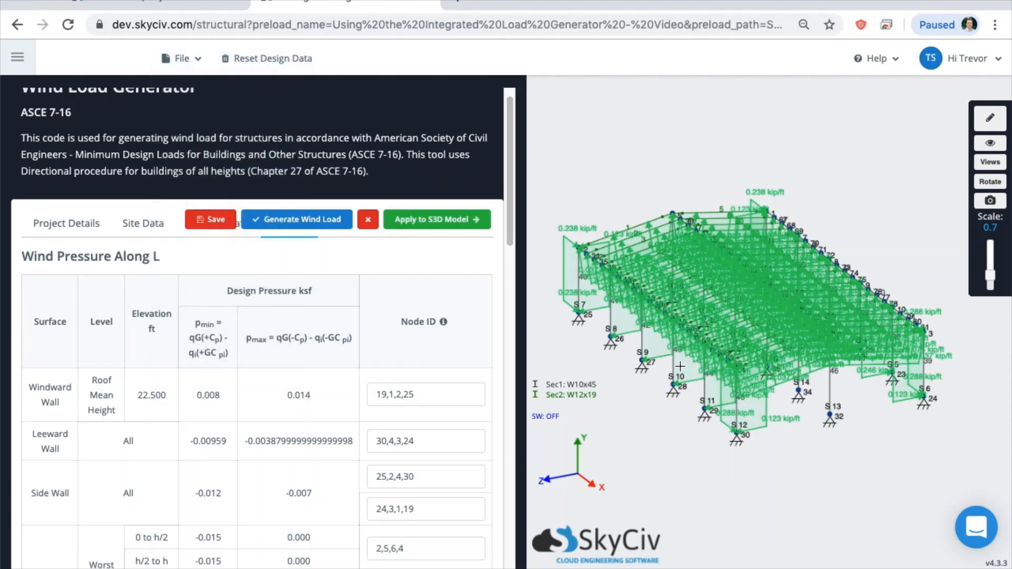
{"action": "scroll", "scroll_direction": "up", "scroll_amount": 3}
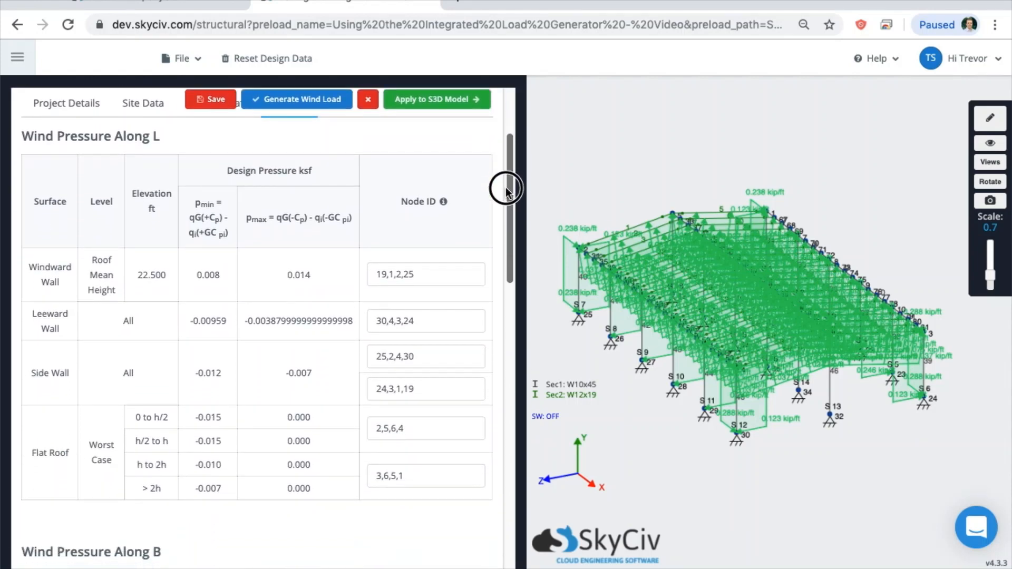
{"action": "scroll", "scroll_direction": "down", "scroll_amount": 3}
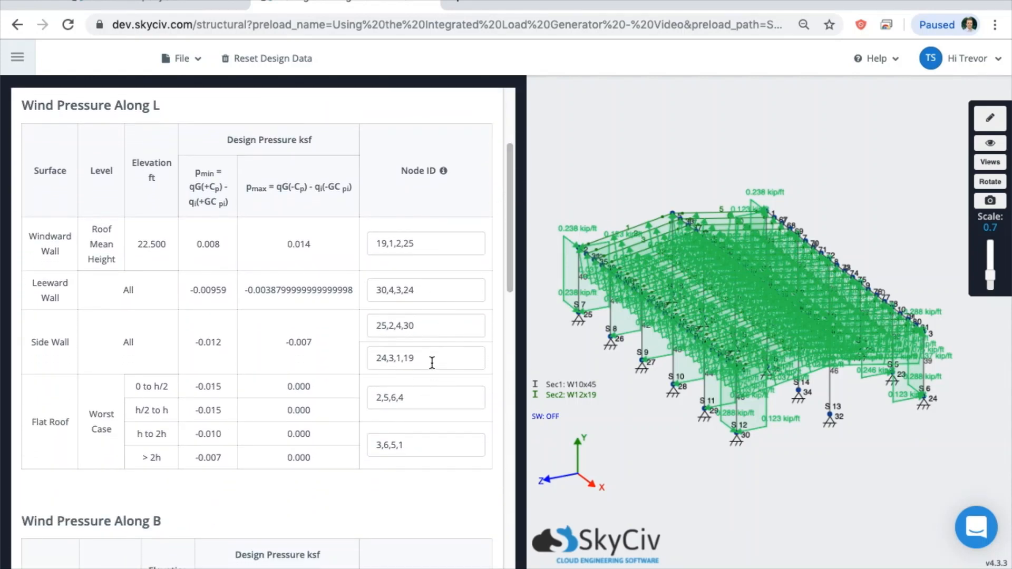
{"action": "mouse_move", "coordinate": [480, 319]}
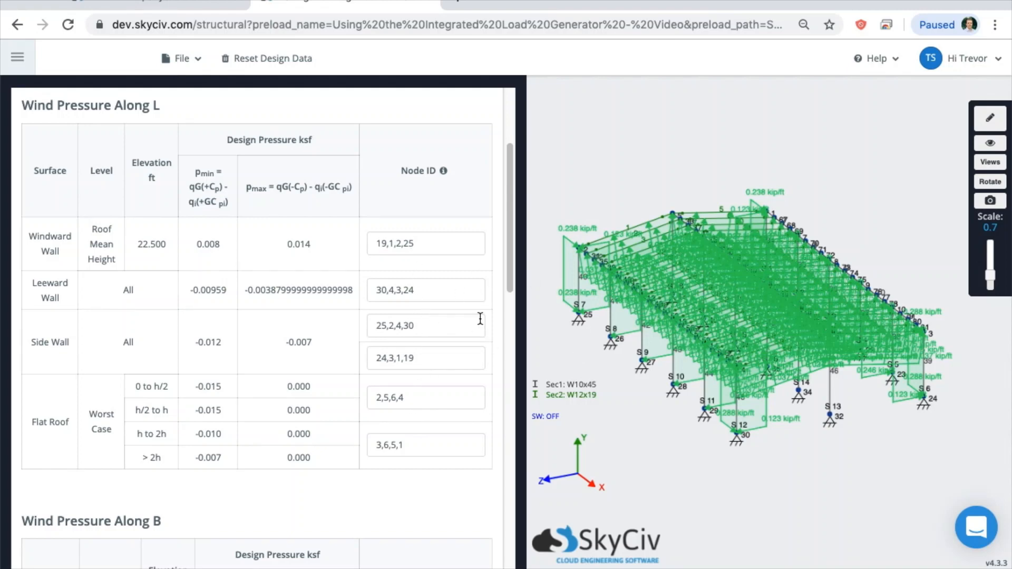
{"action": "left_click", "coordinate": [989, 143]}
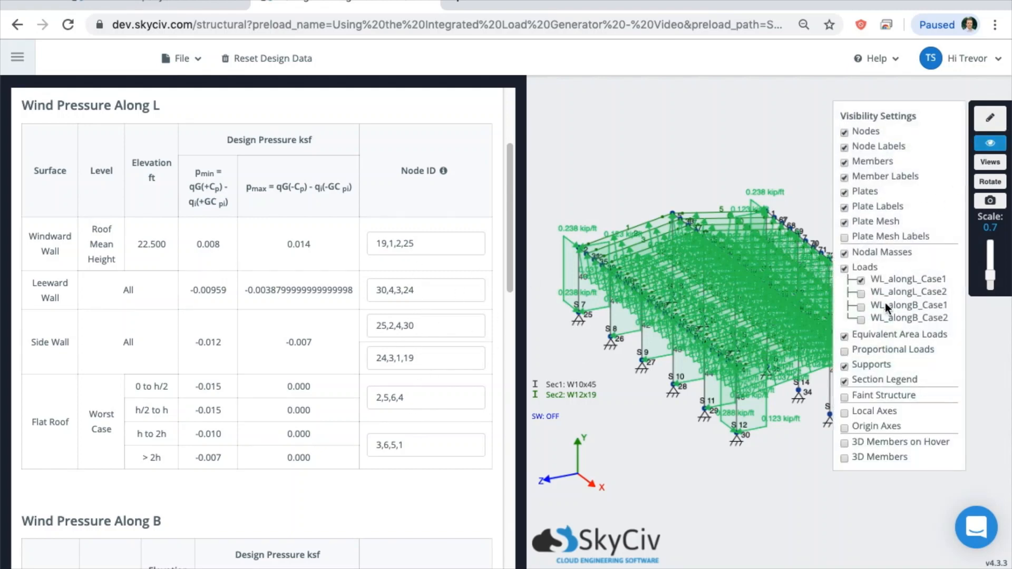
{"action": "left_click", "coordinate": [845, 334]}
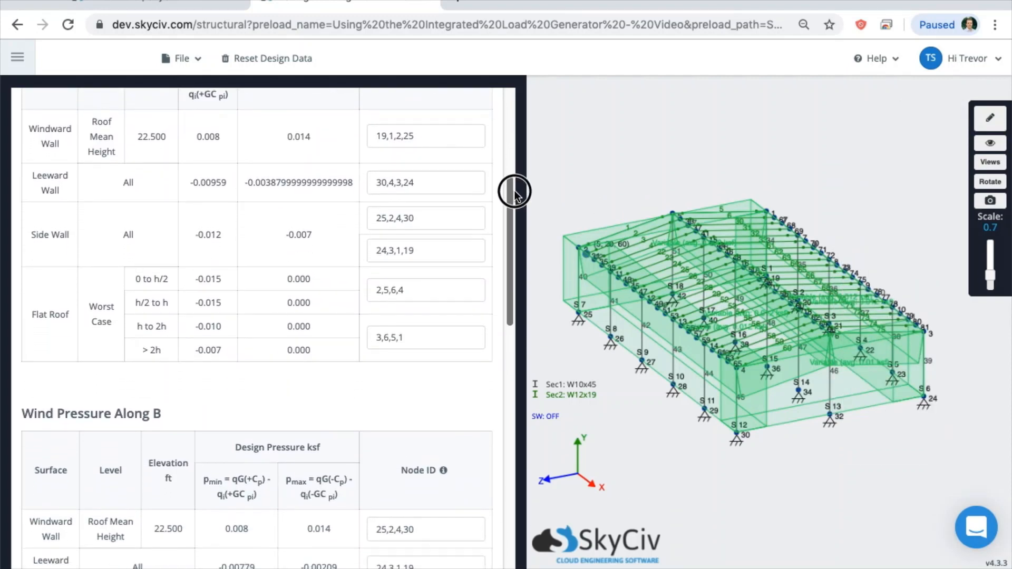
{"action": "scroll", "scroll_direction": "down", "scroll_amount": 3}
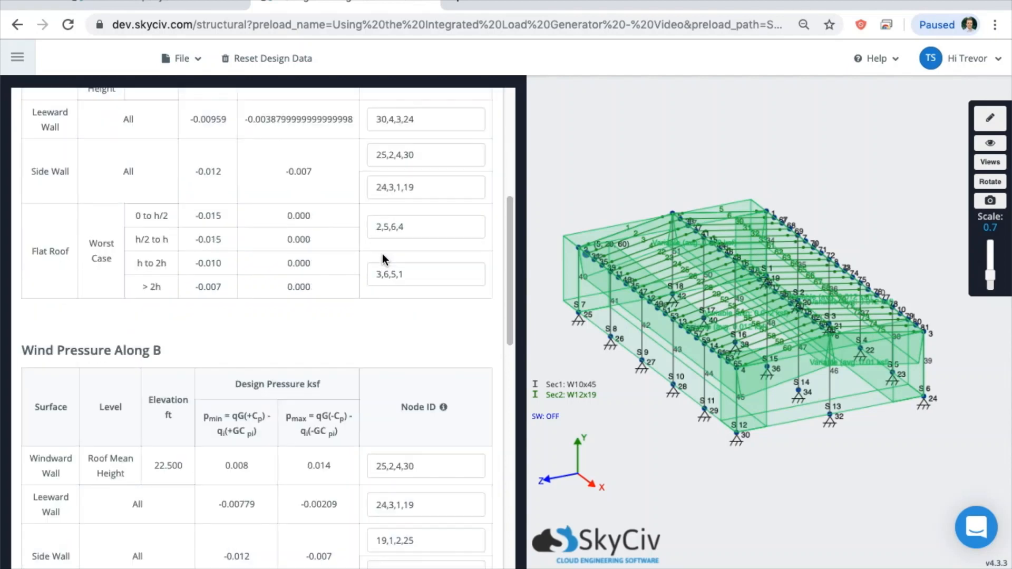
{"action": "scroll", "scroll_direction": "down", "scroll_amount": 3}
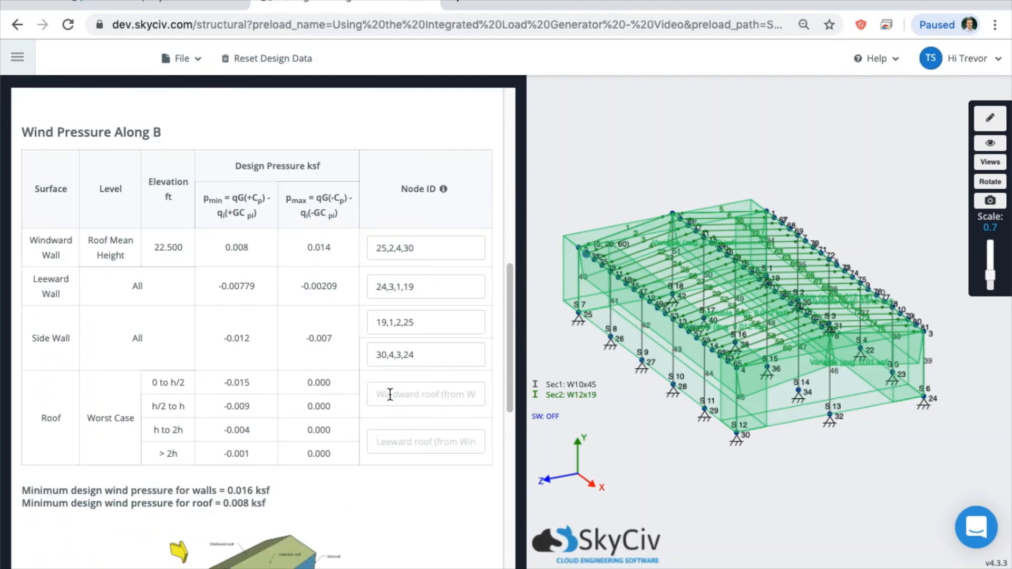
{"action": "left_click", "coordinate": [425, 394]}
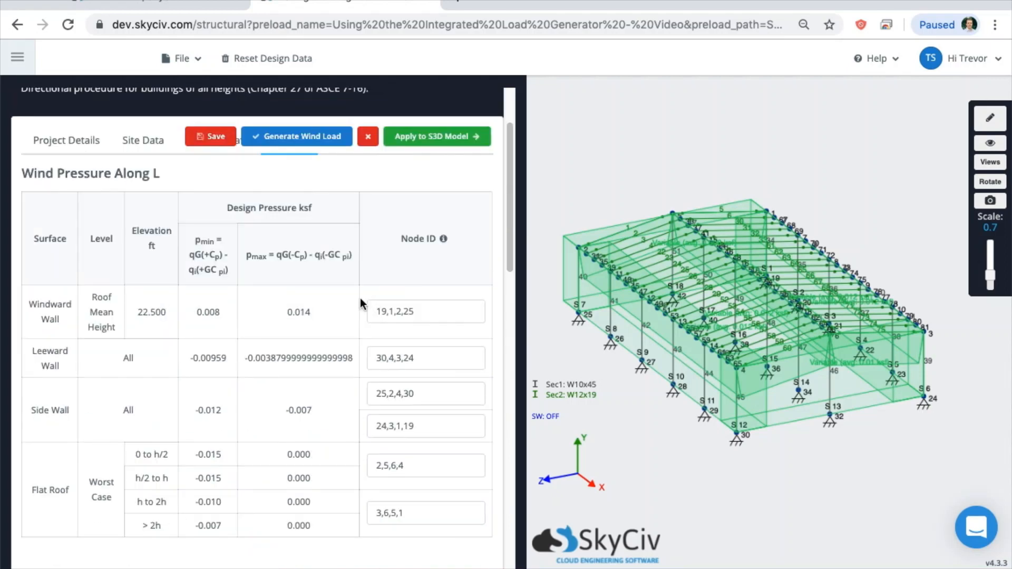
{"action": "mouse_move", "coordinate": [336, 290]}
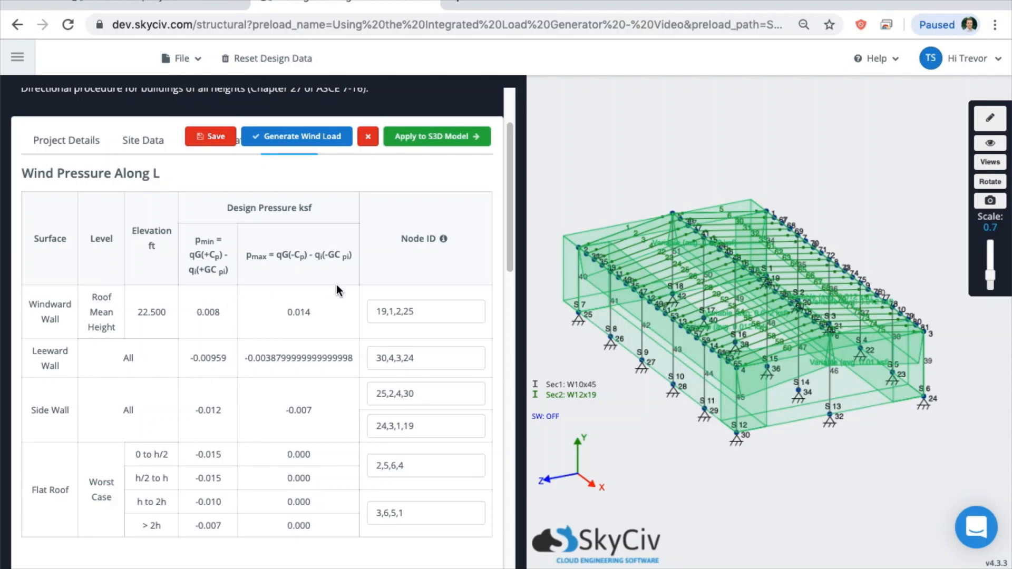
{"action": "mouse_move", "coordinate": [426, 311]}
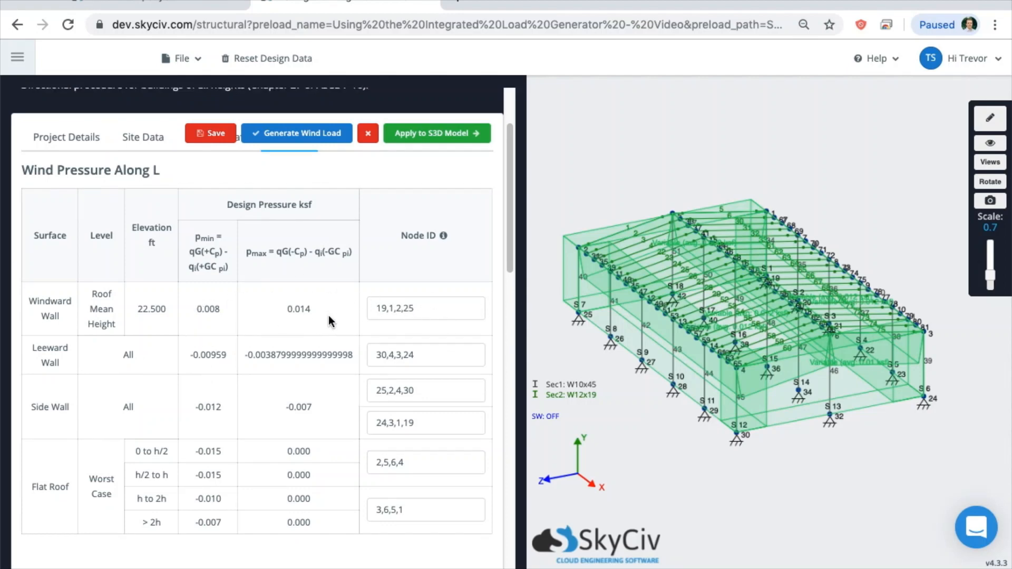
{"action": "scroll", "scroll_direction": "down", "scroll_amount": 3}
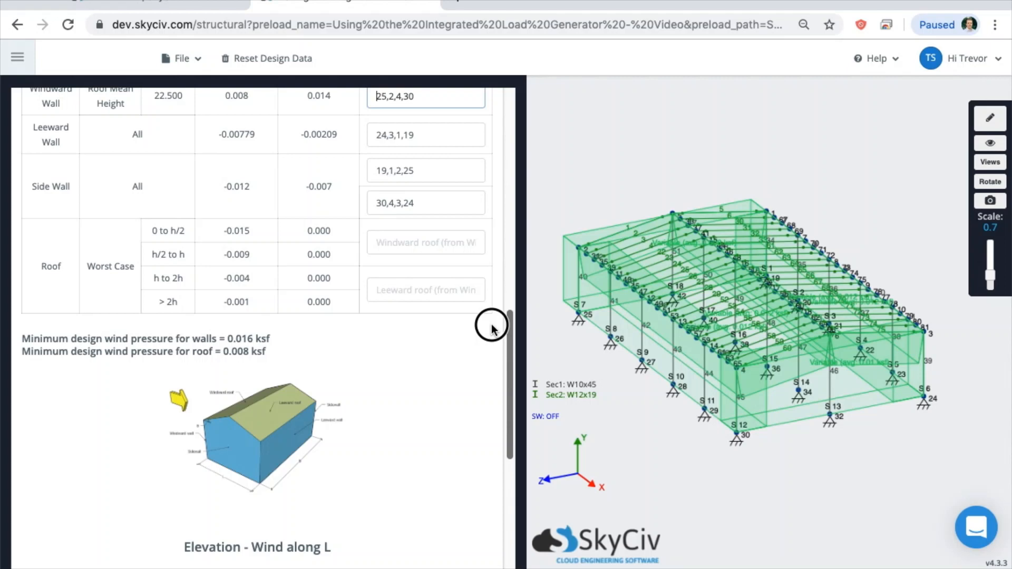
{"action": "scroll", "scroll_direction": "up", "scroll_amount": 3}
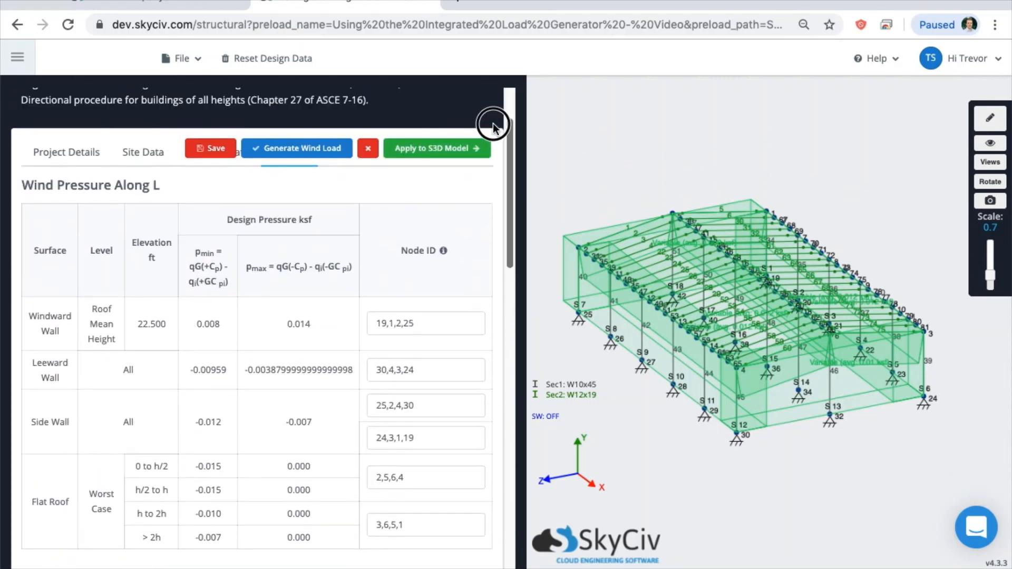
{"action": "scroll", "scroll_direction": "up", "scroll_amount": 3}
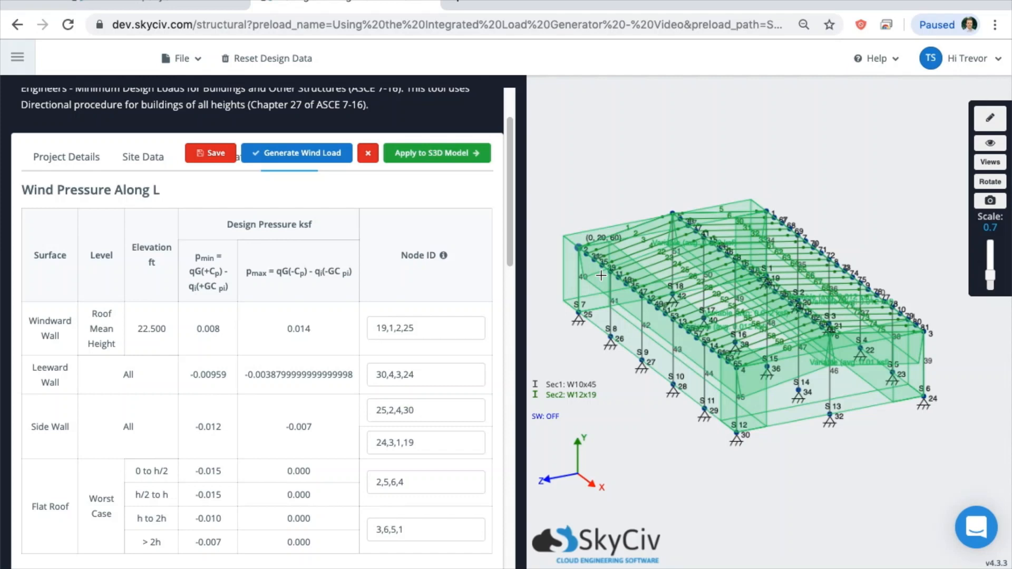
{"action": "mouse_move", "coordinate": [492, 324]}
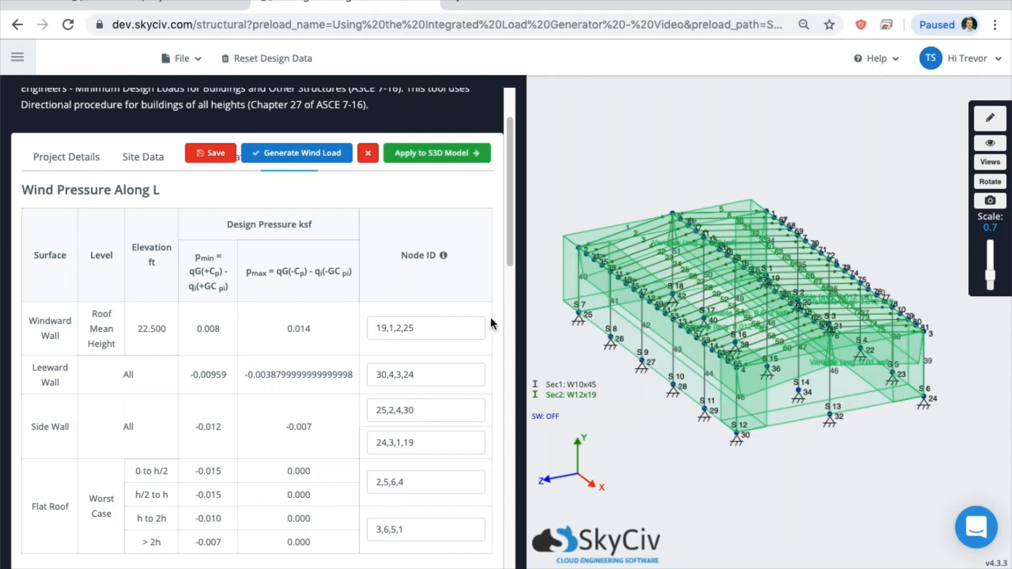
{"action": "scroll", "scroll_direction": "up", "scroll_amount": 3}
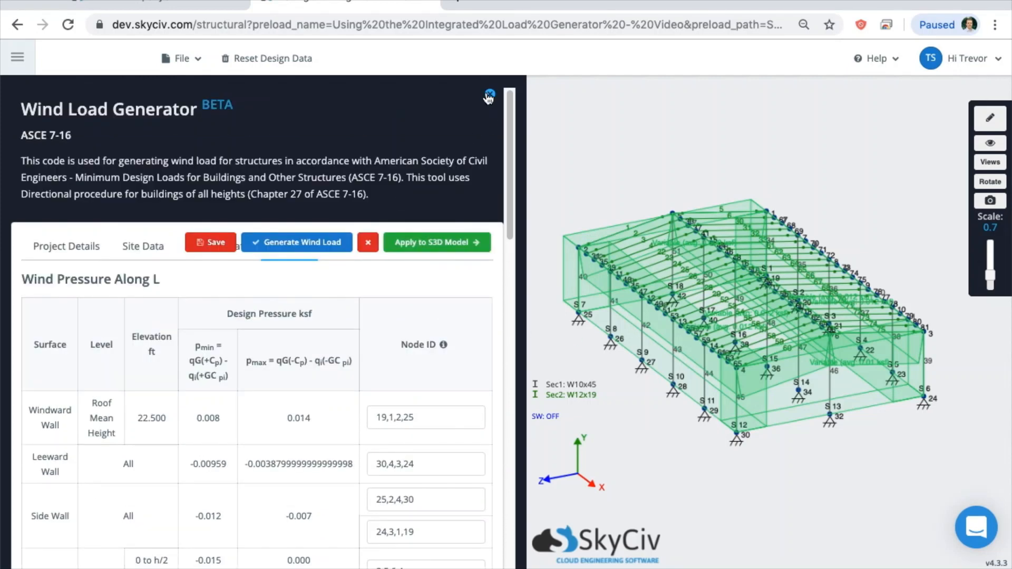
Step: Close the wind load generator and uncheck Loads to hide all wind load cases
{"action": "left_click", "coordinate": [489, 95]}
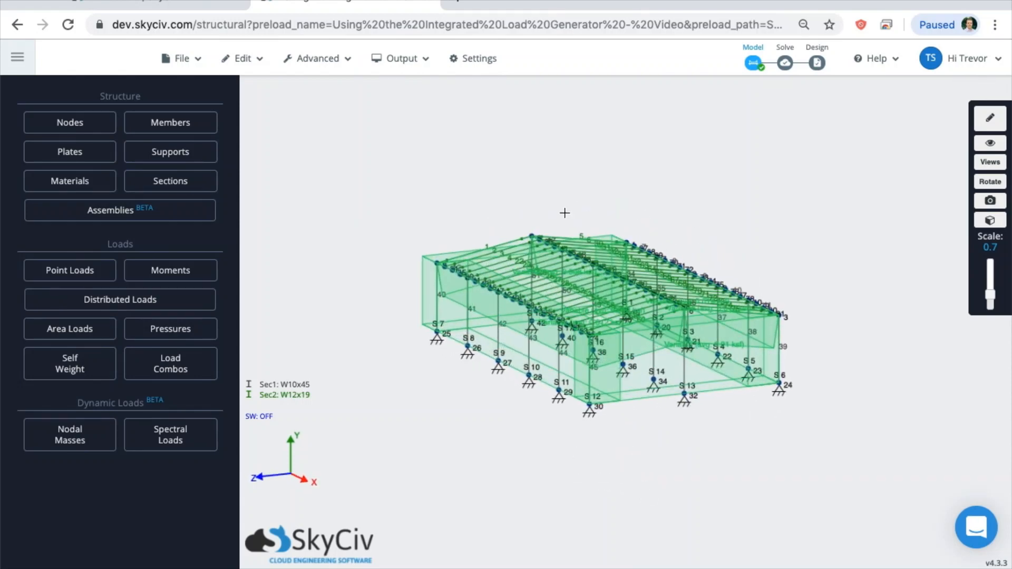
{"action": "left_click", "coordinate": [989, 143]}
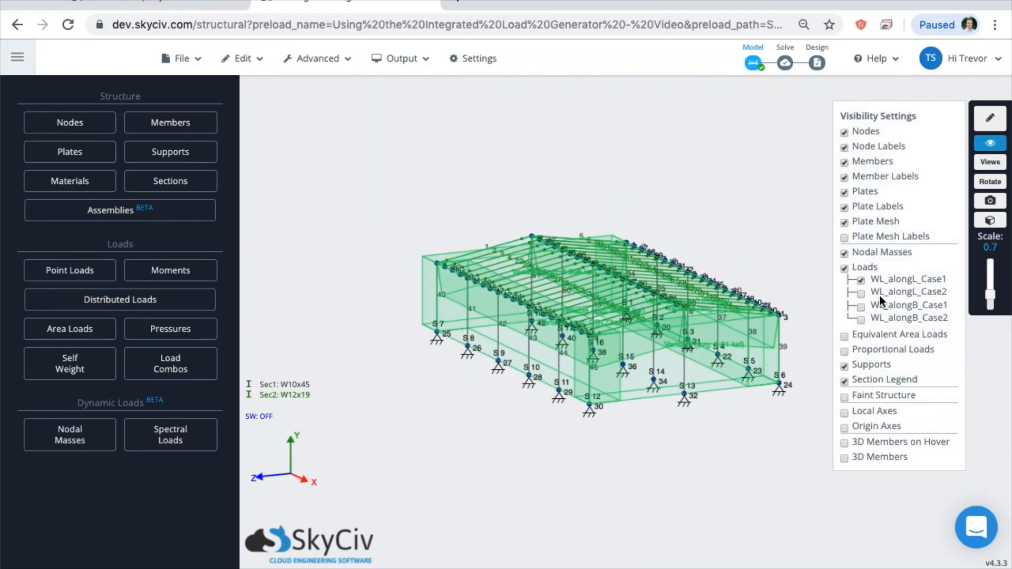
{"action": "left_click", "coordinate": [862, 305]}
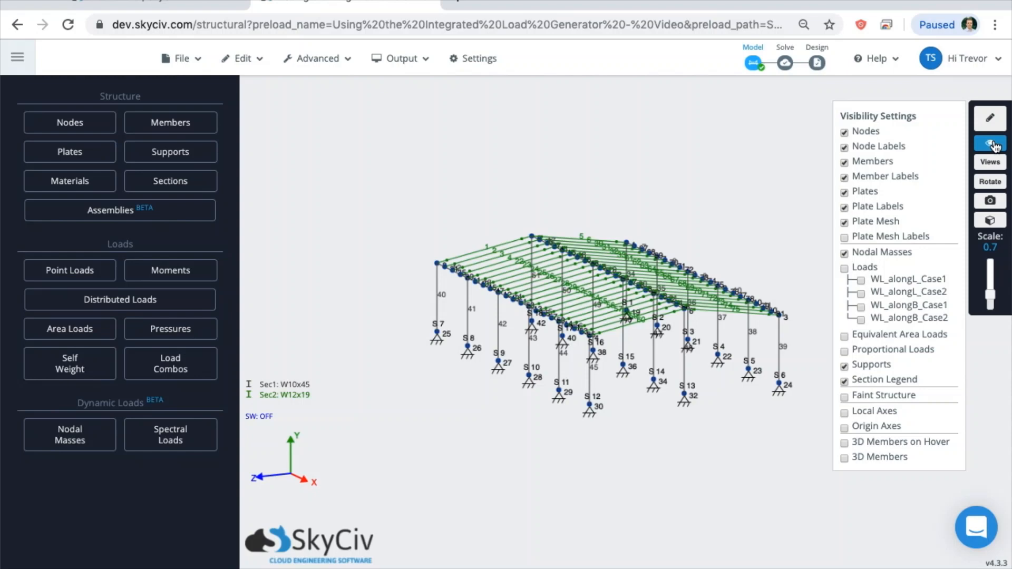
{"action": "left_click", "coordinate": [242, 58]}
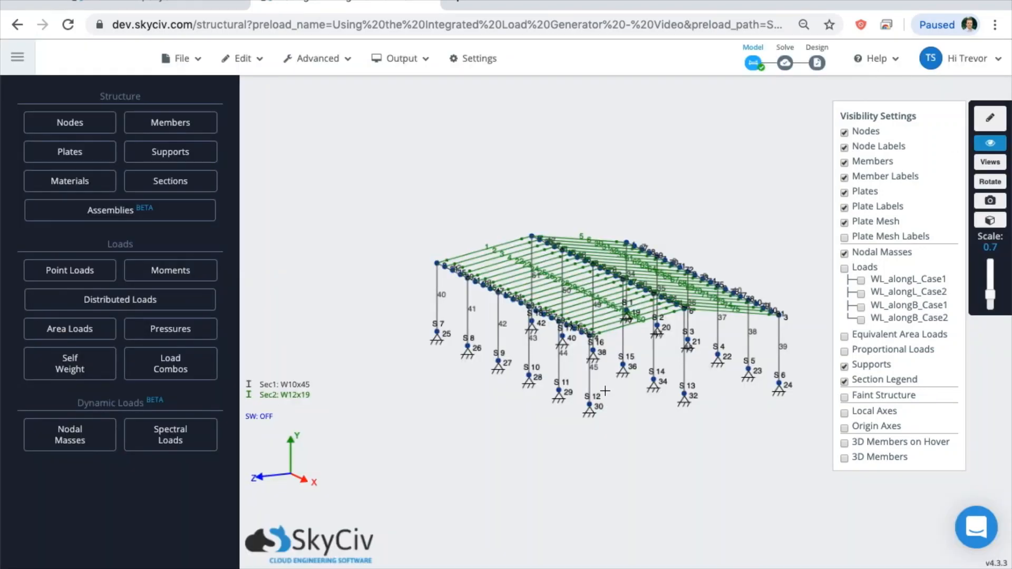
{"action": "left_click", "coordinate": [242, 58]}
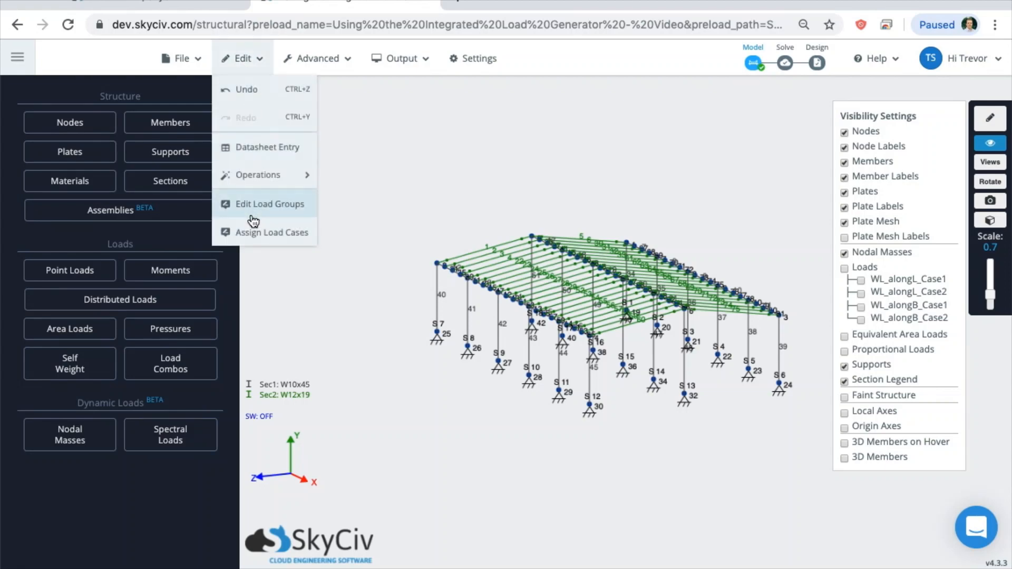
Step: Assign each WL_along group to Wind: wind under United States: ASCE and submit
{"action": "left_click", "coordinate": [273, 232]}
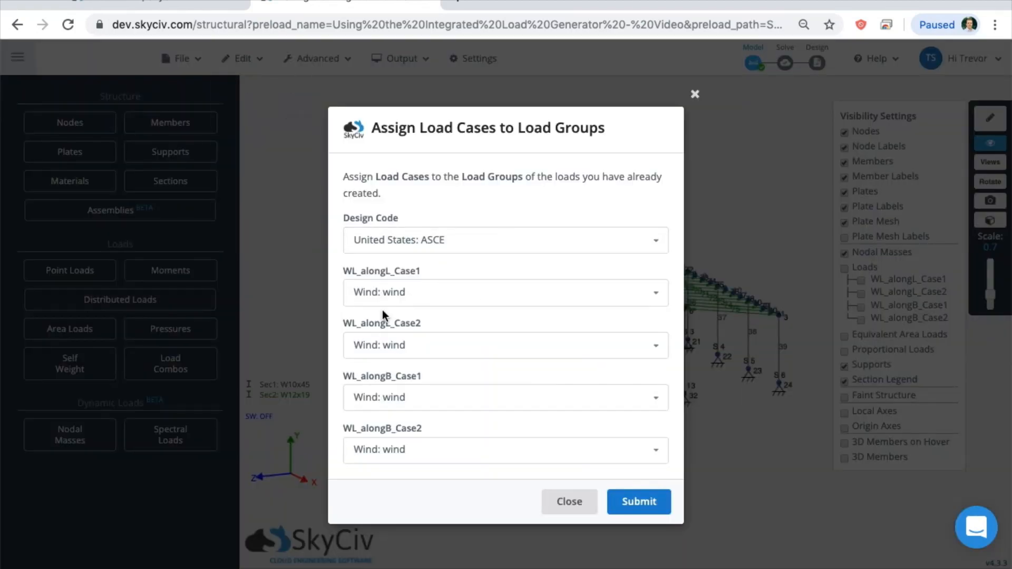
{"action": "mouse_move", "coordinate": [431, 396]}
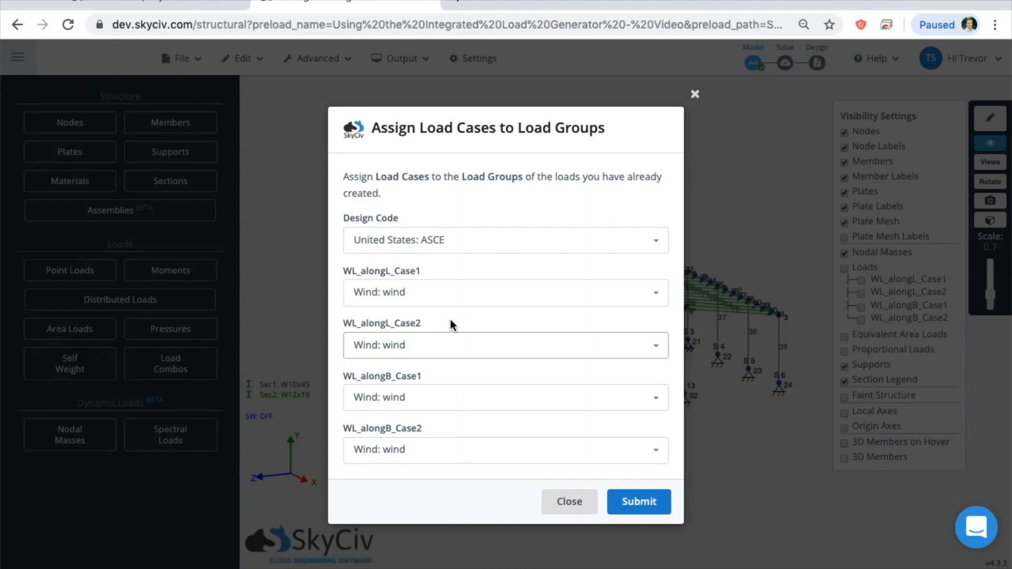
{"action": "left_click", "coordinate": [638, 501]}
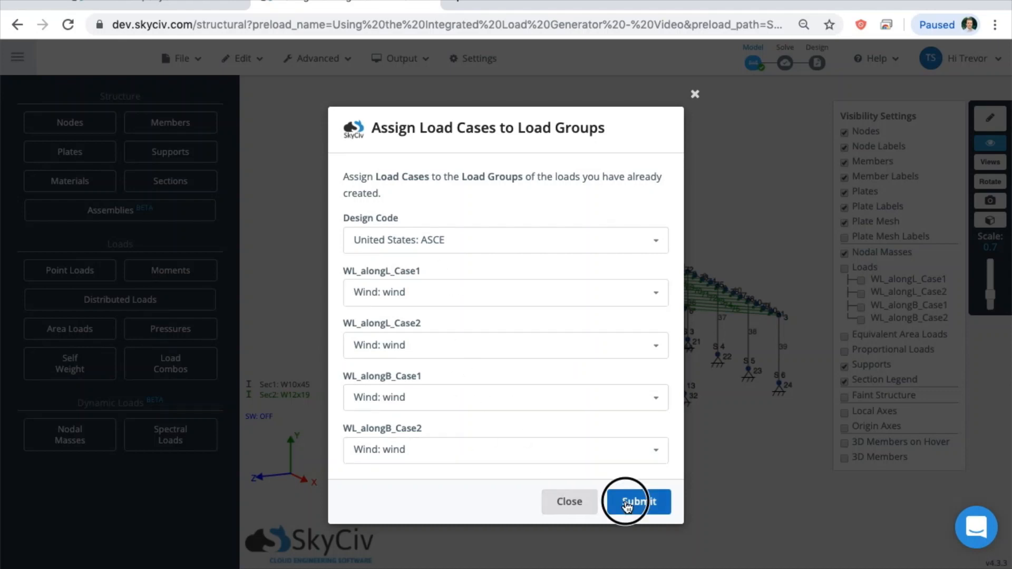
{"action": "left_click", "coordinate": [636, 501]}
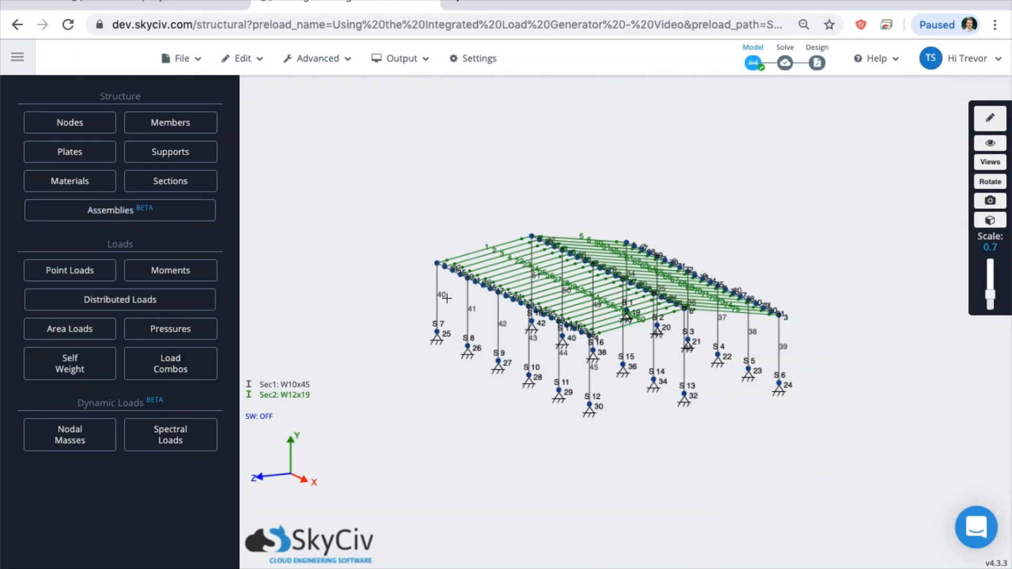
{"action": "left_click", "coordinate": [990, 143]}
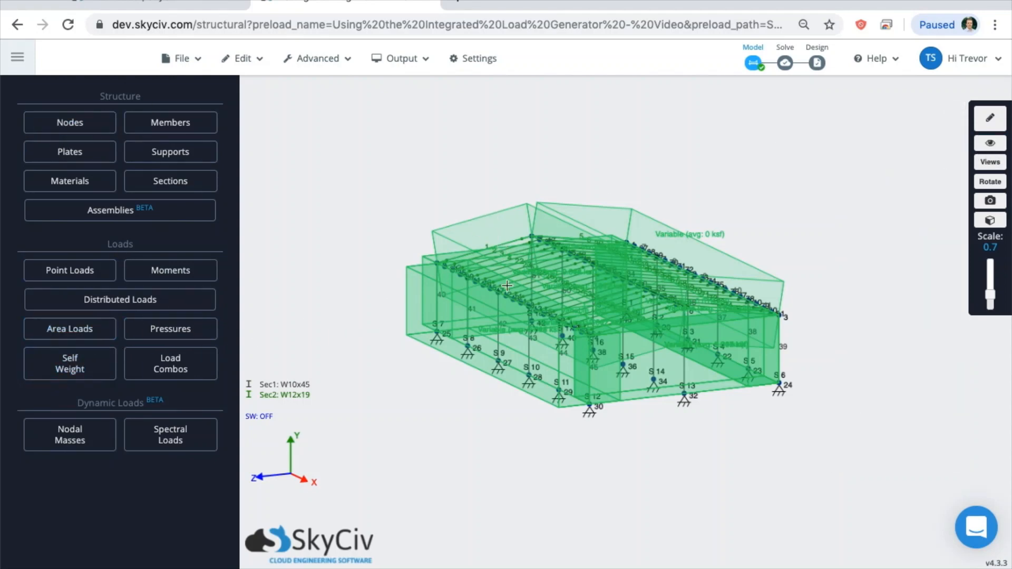
Step: Browse the 20 column wind loads in the area load data sheet, then close it
{"action": "left_click", "coordinate": [69, 329]}
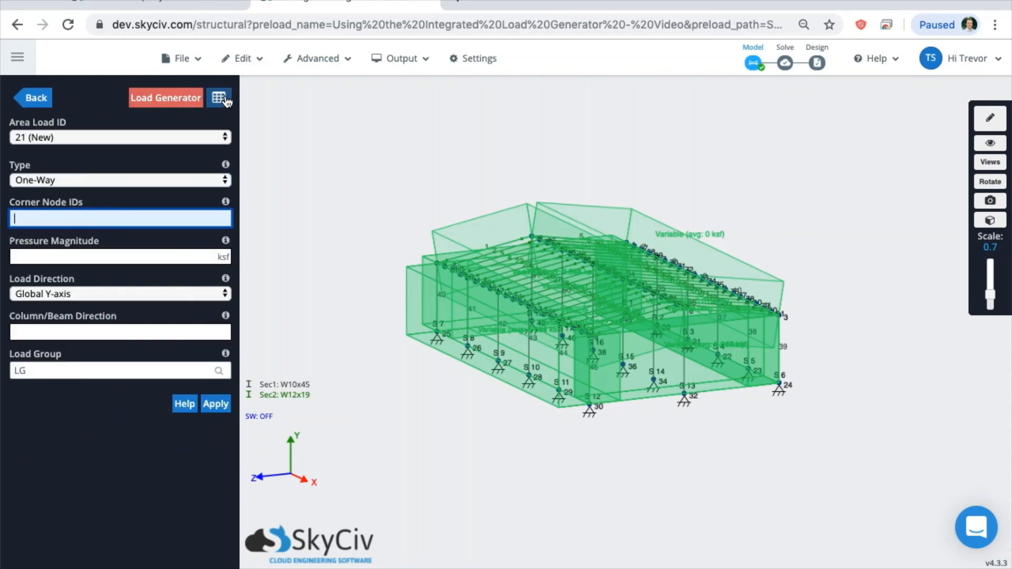
{"action": "left_click", "coordinate": [220, 98]}
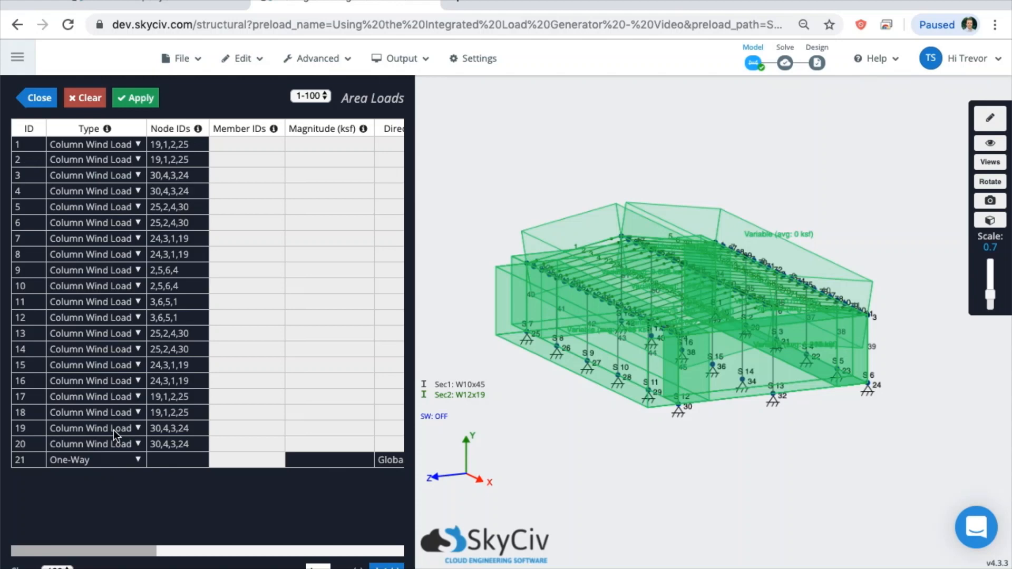
{"action": "scroll", "scroll_direction": "right", "scroll_amount": 3}
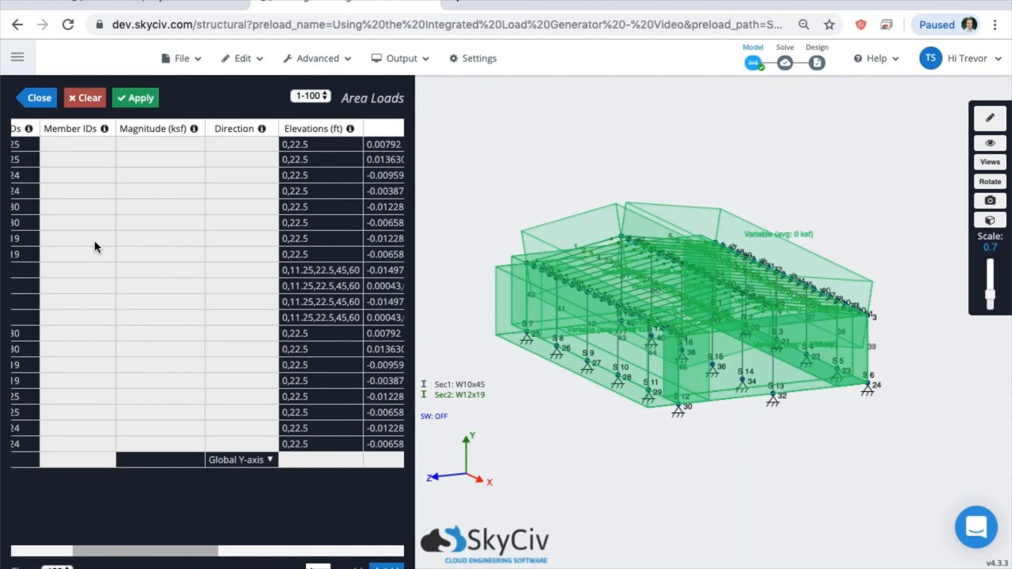
{"action": "scroll", "scroll_direction": "left", "scroll_amount": 3}
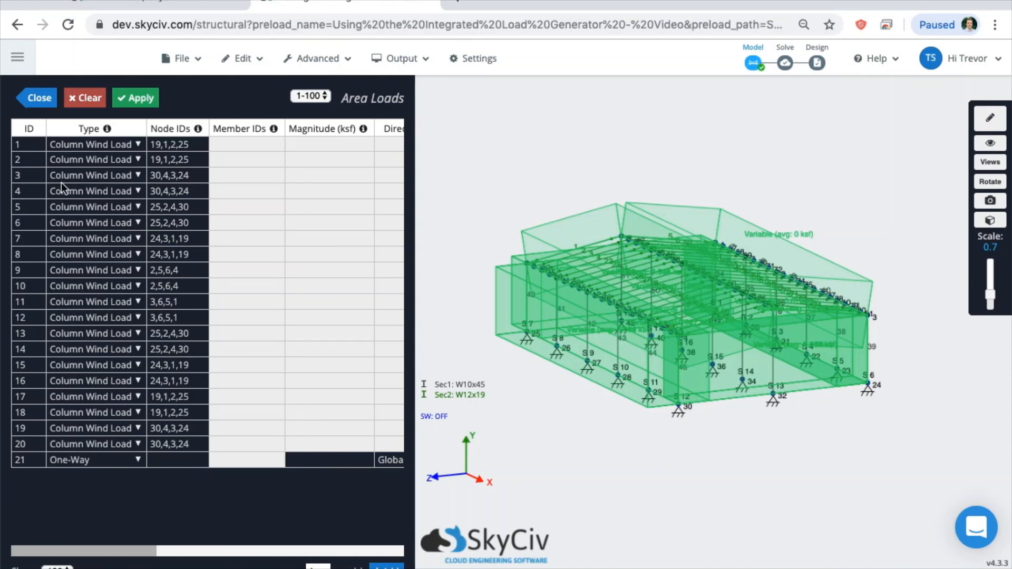
{"action": "scroll", "scroll_direction": "right", "scroll_amount": 3}
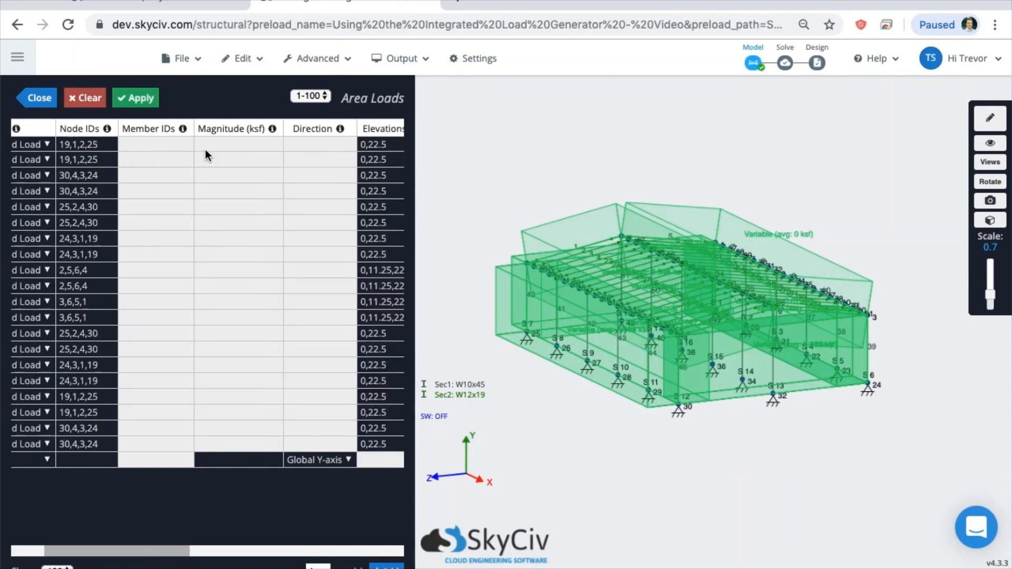
{"action": "scroll", "scroll_direction": "right", "scroll_amount": 3}
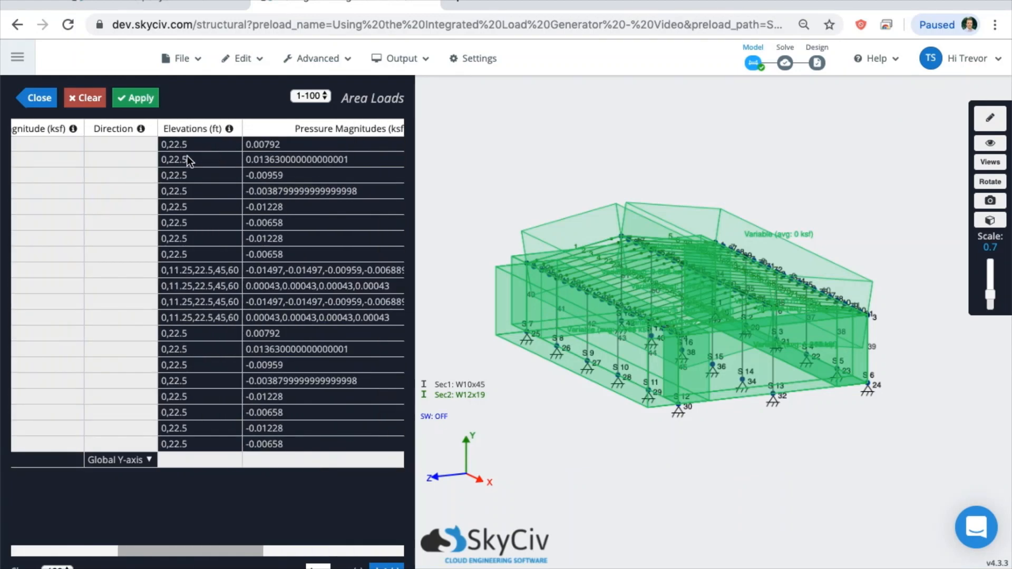
{"action": "scroll", "scroll_direction": "left", "scroll_amount": 3}
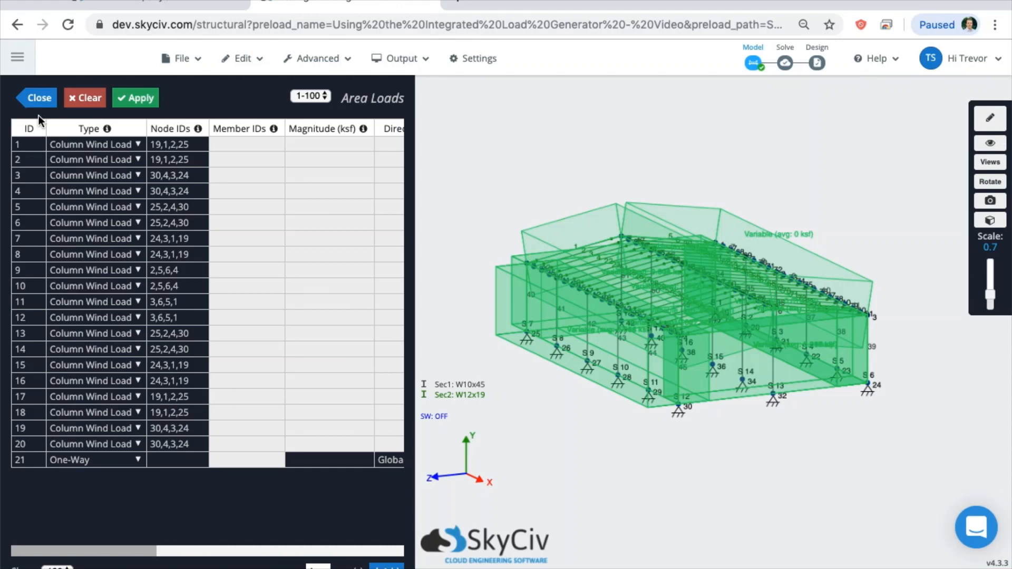
{"action": "left_click", "coordinate": [41, 98]}
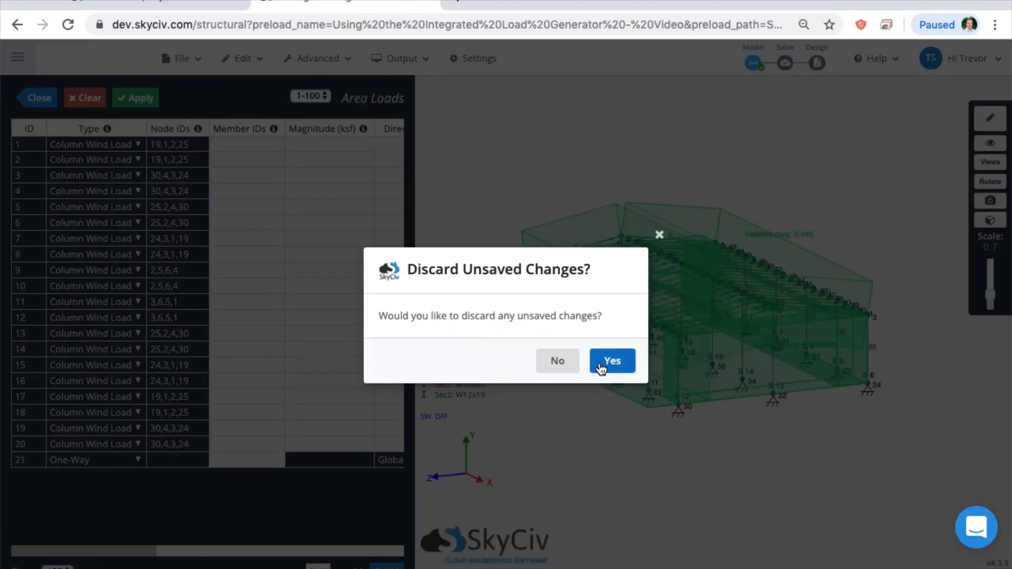
{"action": "left_click", "coordinate": [610, 360]}
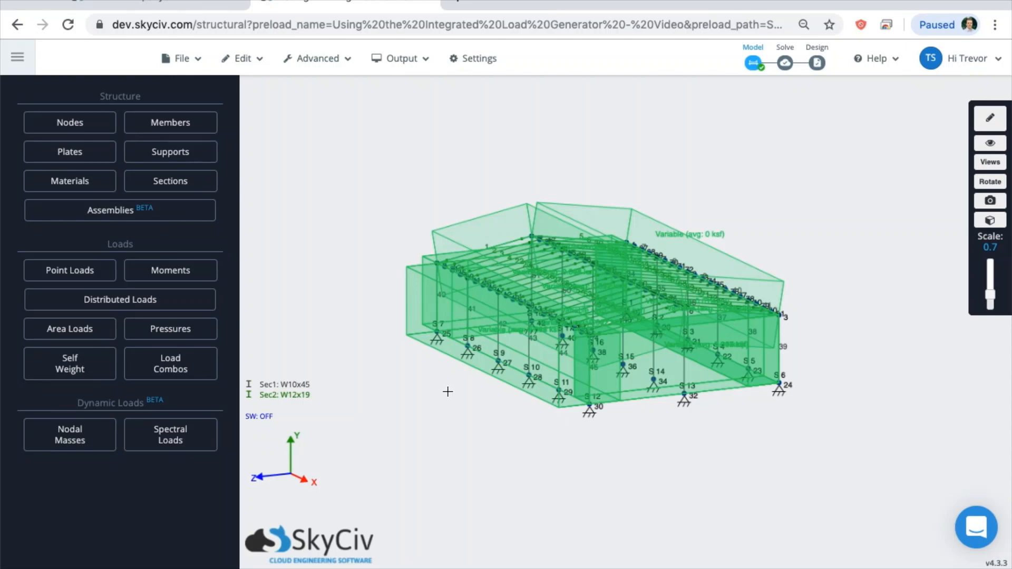
{"action": "mouse_move", "coordinate": [431, 382]}
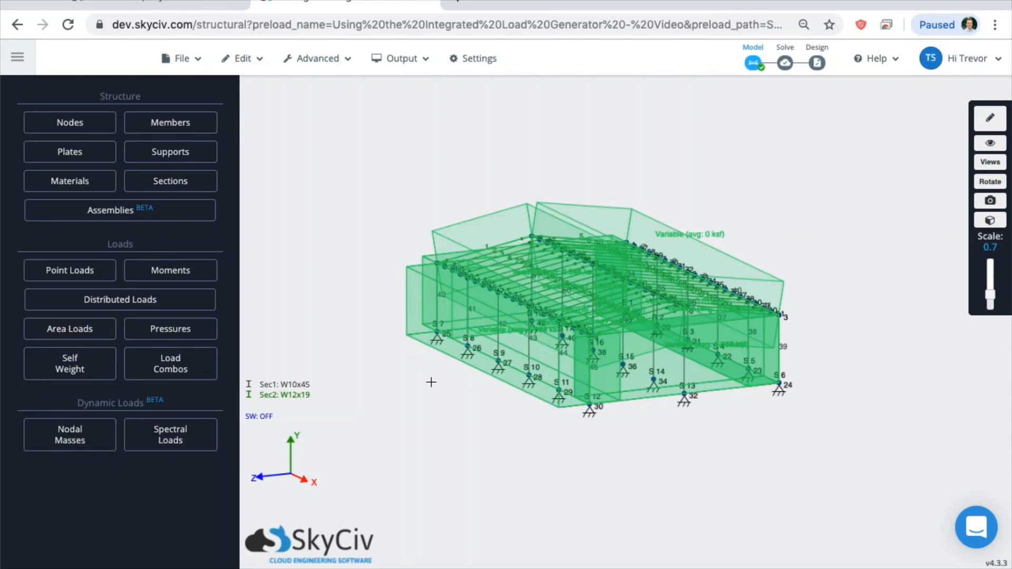
{"action": "mouse_move", "coordinate": [268, 200]}
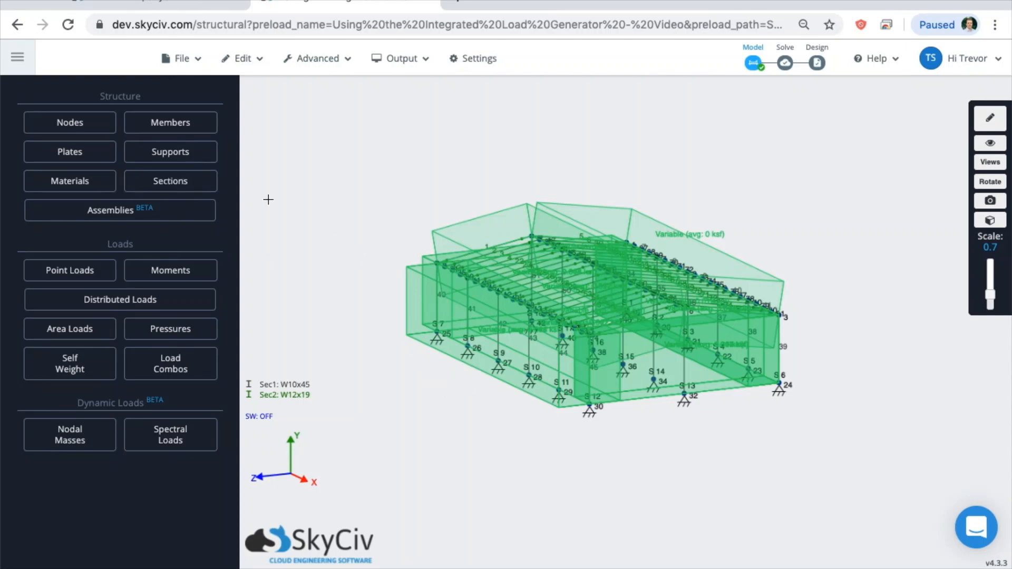
{"action": "mouse_move", "coordinate": [143, 250]}
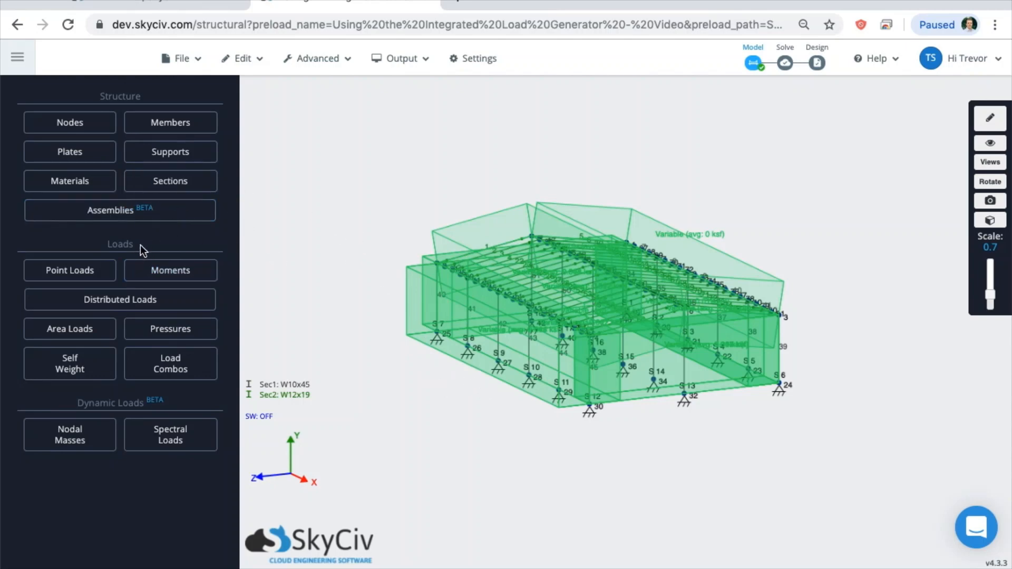
Step: Open Area Loads and relaunch the Load Generator, reaching the reset prompt
{"action": "left_click", "coordinate": [69, 328]}
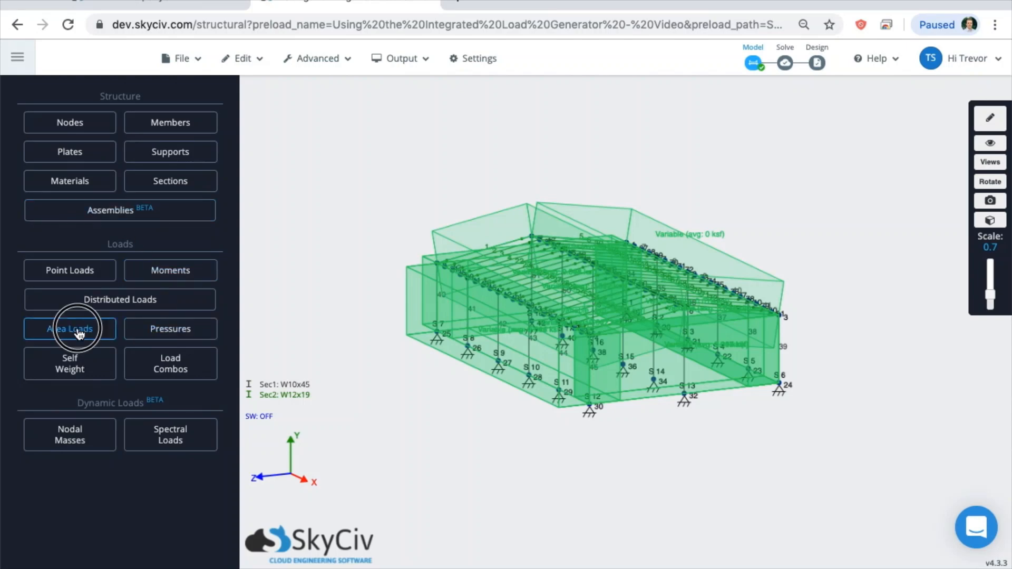
{"action": "left_click", "coordinate": [69, 328]}
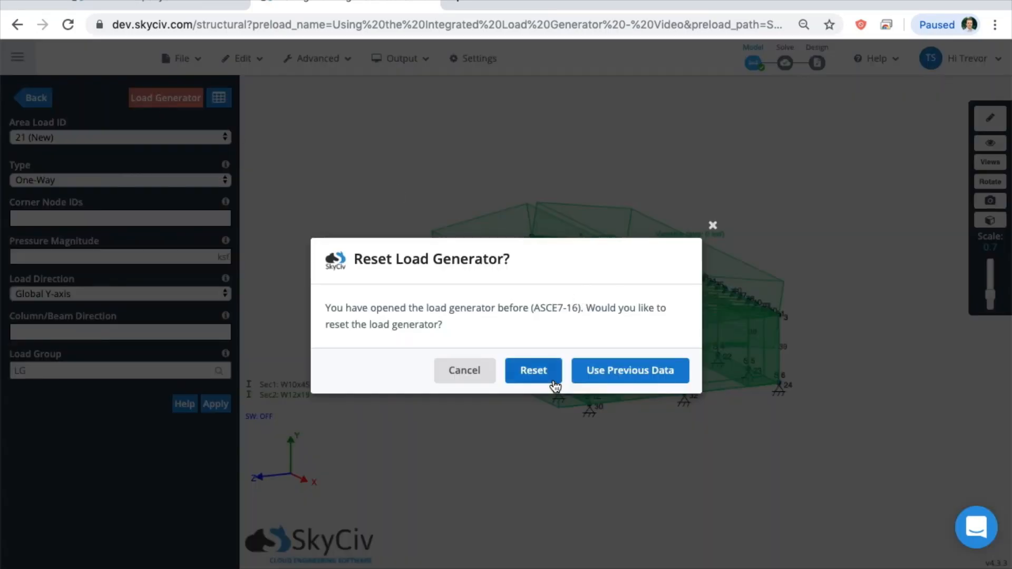
{"action": "mouse_move", "coordinate": [508, 343]}
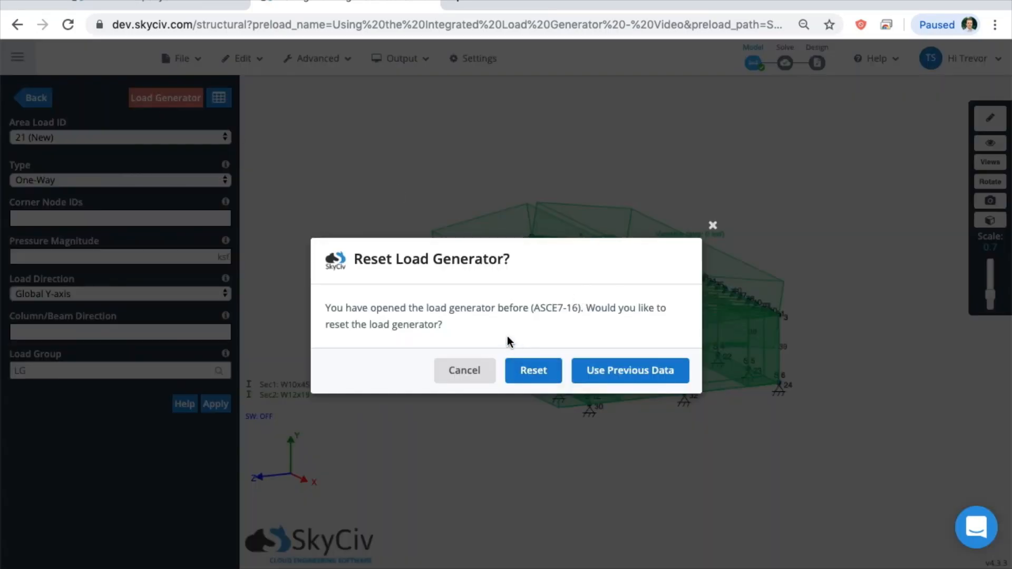
{"action": "mouse_move", "coordinate": [540, 349]}
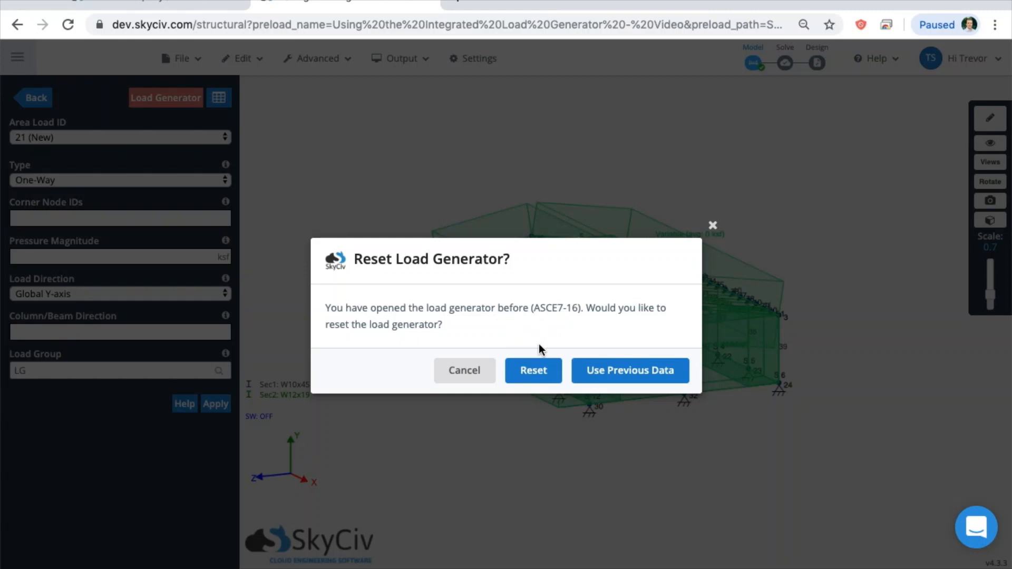
{"action": "mouse_move", "coordinate": [533, 370]}
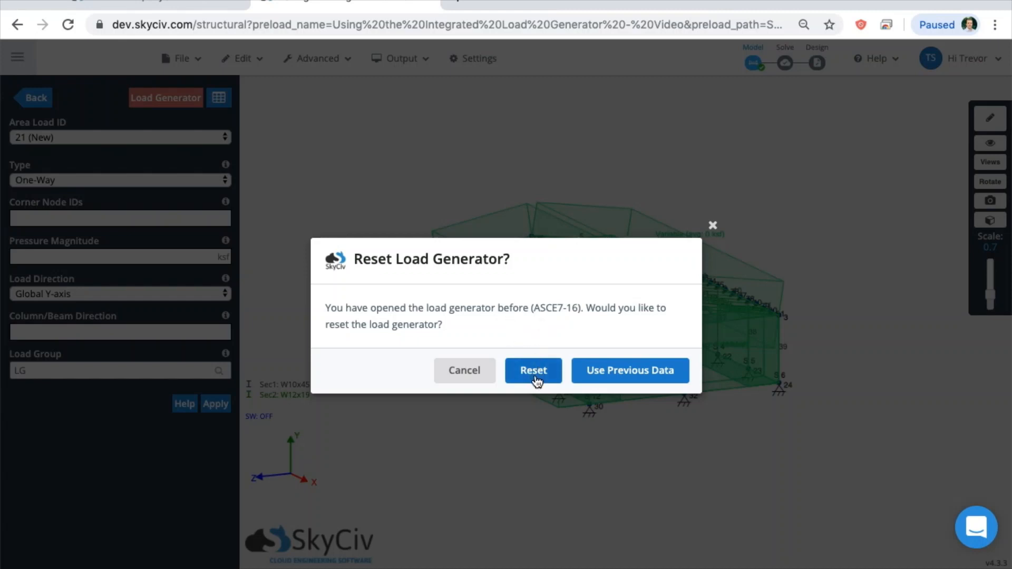
{"action": "mouse_move", "coordinate": [630, 370]}
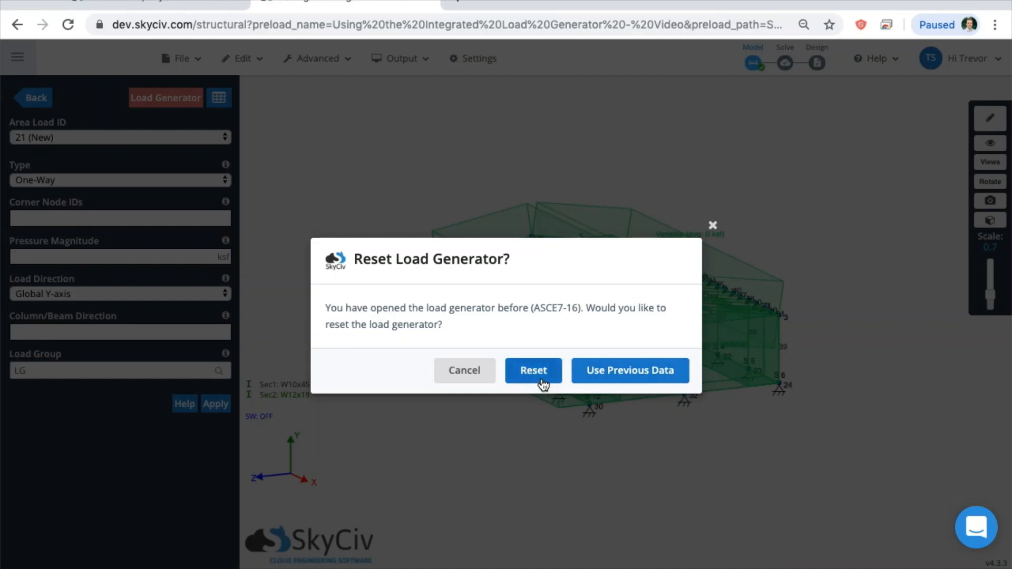
{"action": "mouse_move", "coordinate": [629, 370]}
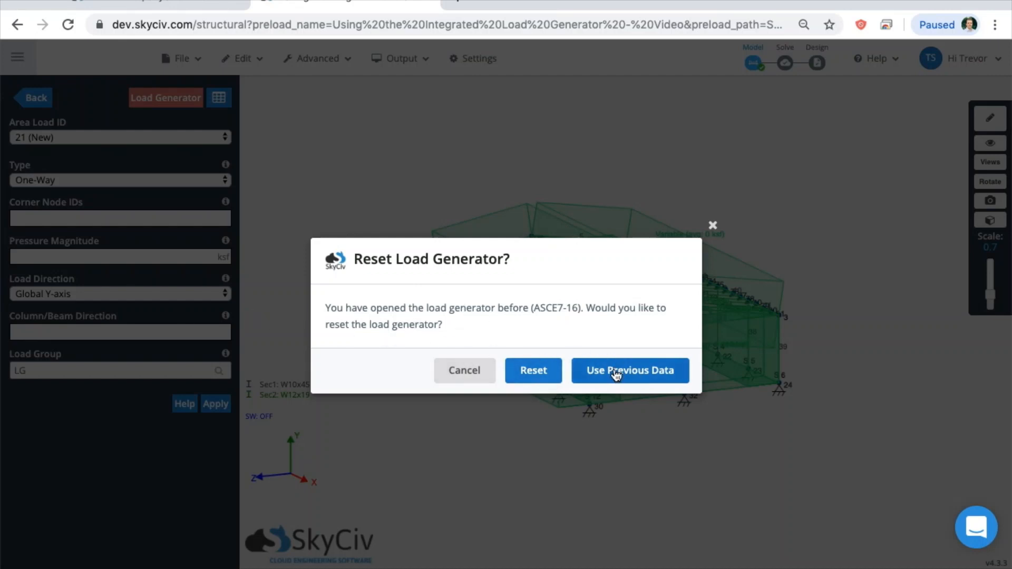
Step: Restore the earlier generator inputs and review the building dimensions and roof parameters
{"action": "left_click", "coordinate": [629, 371]}
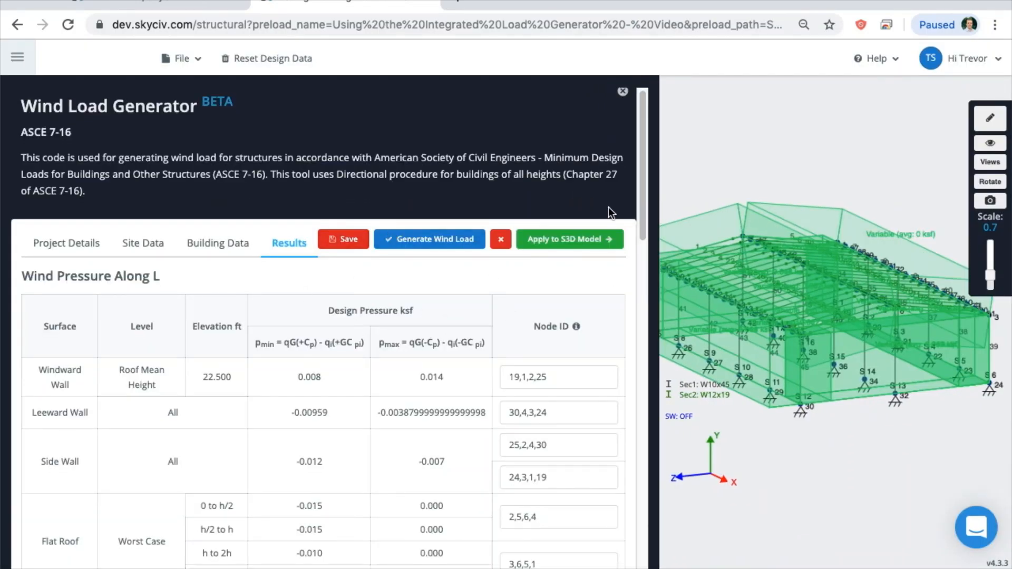
{"action": "left_click", "coordinate": [217, 243]}
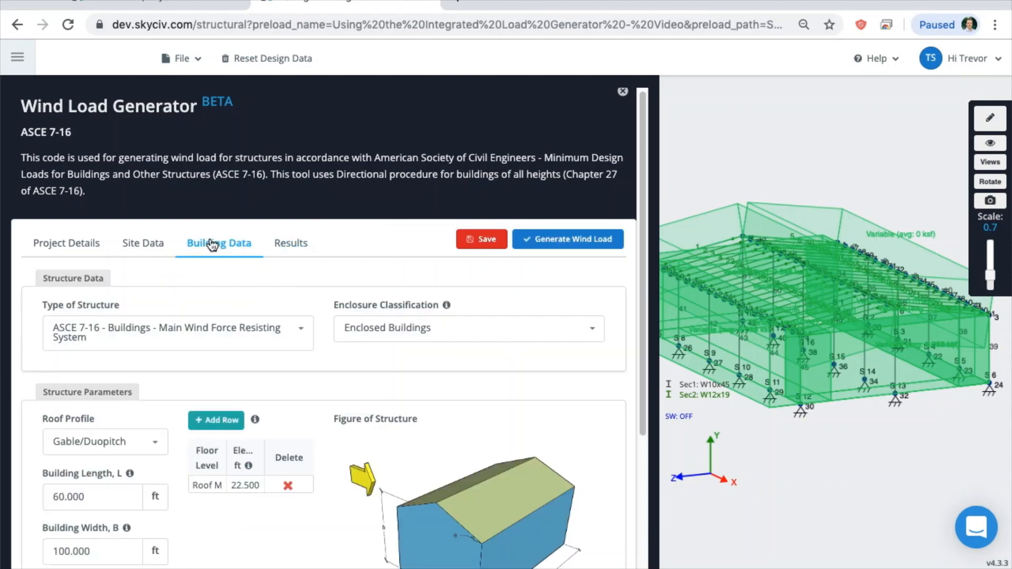
{"action": "scroll", "scroll_direction": "down", "scroll_amount": 3}
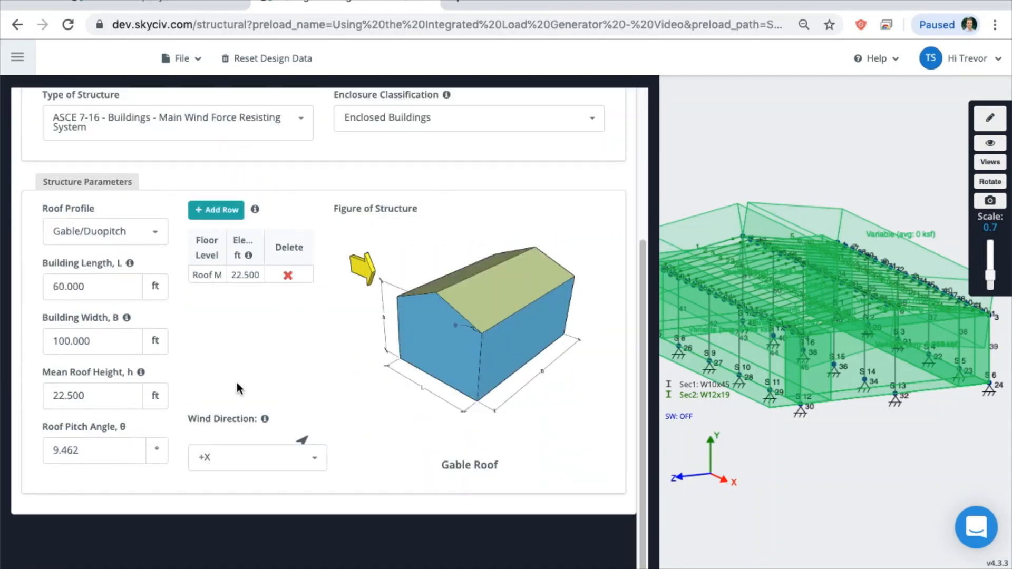
Step: Review the Chicago site data in the wind load generator
{"action": "left_click", "coordinate": [144, 95]}
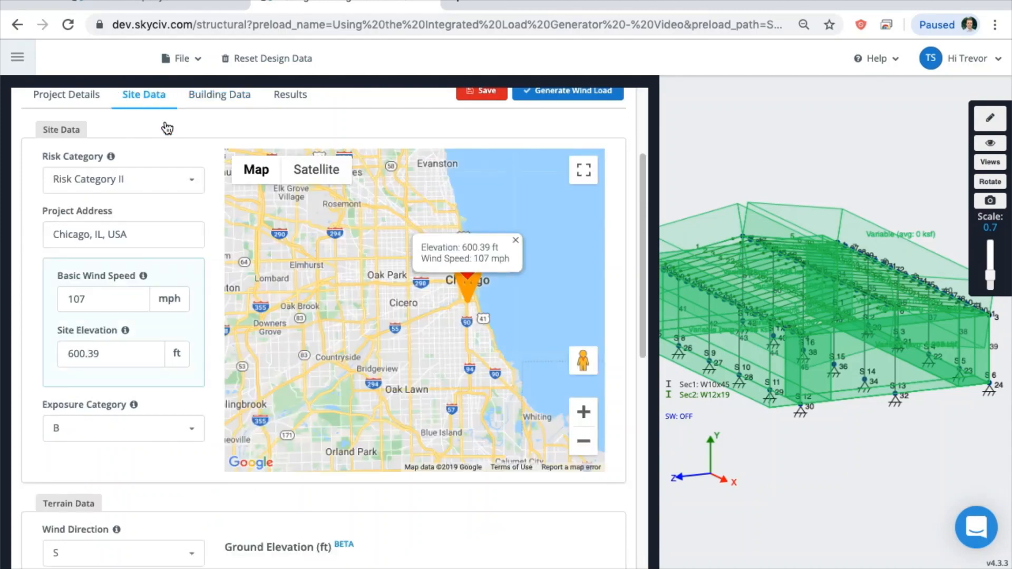
{"action": "scroll", "scroll_direction": "down", "scroll_amount": 3}
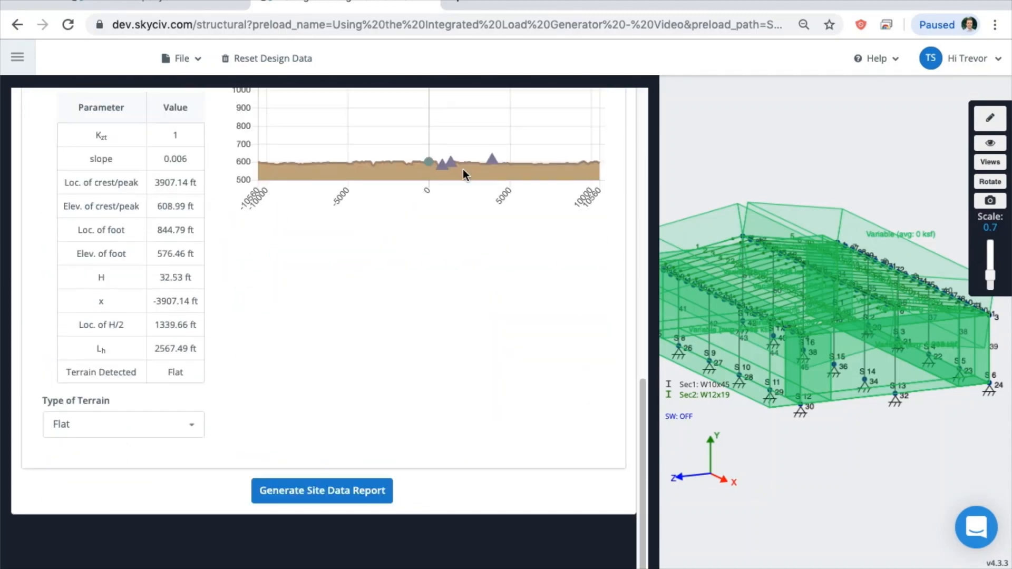
{"action": "mouse_move", "coordinate": [342, 505]}
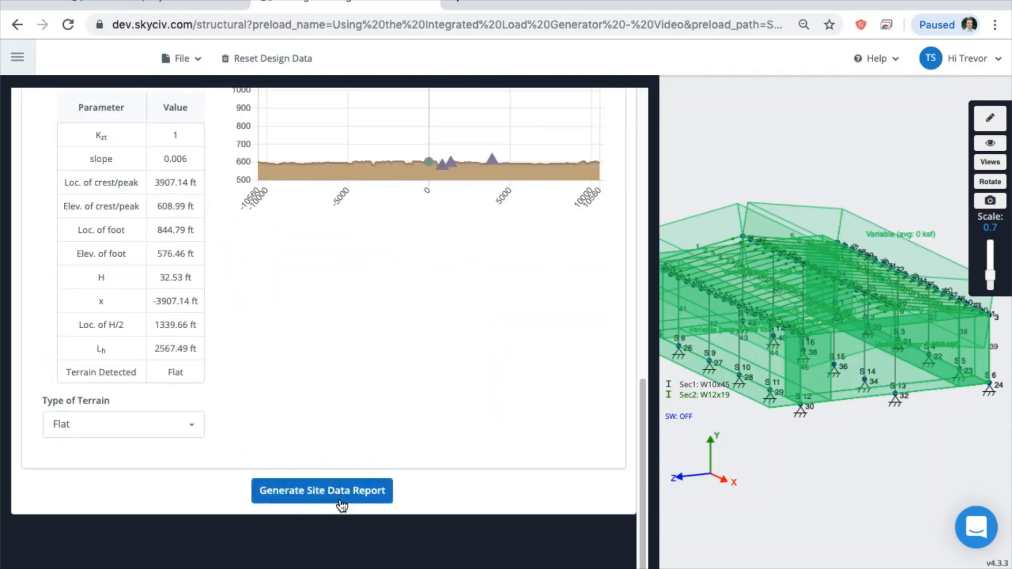
{"action": "mouse_move", "coordinate": [345, 476]}
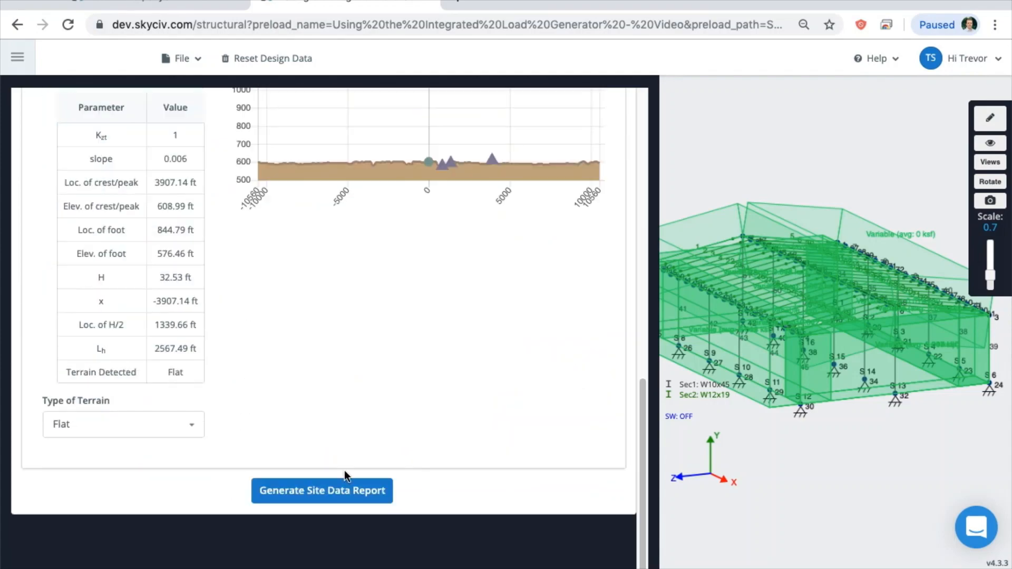
{"action": "scroll", "scroll_direction": "up", "scroll_amount": 3}
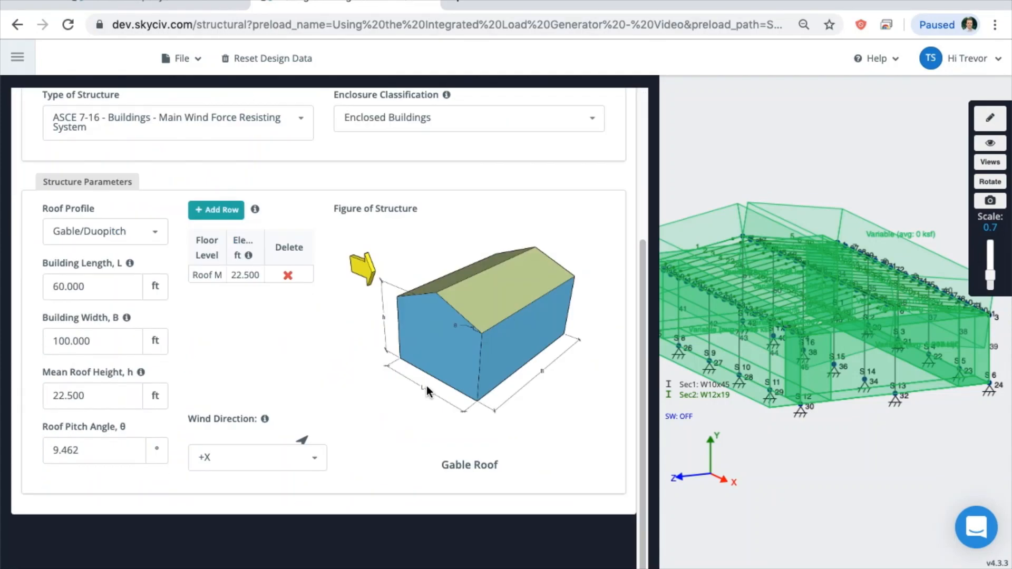
{"action": "scroll", "scroll_direction": "down", "scroll_amount": 3}
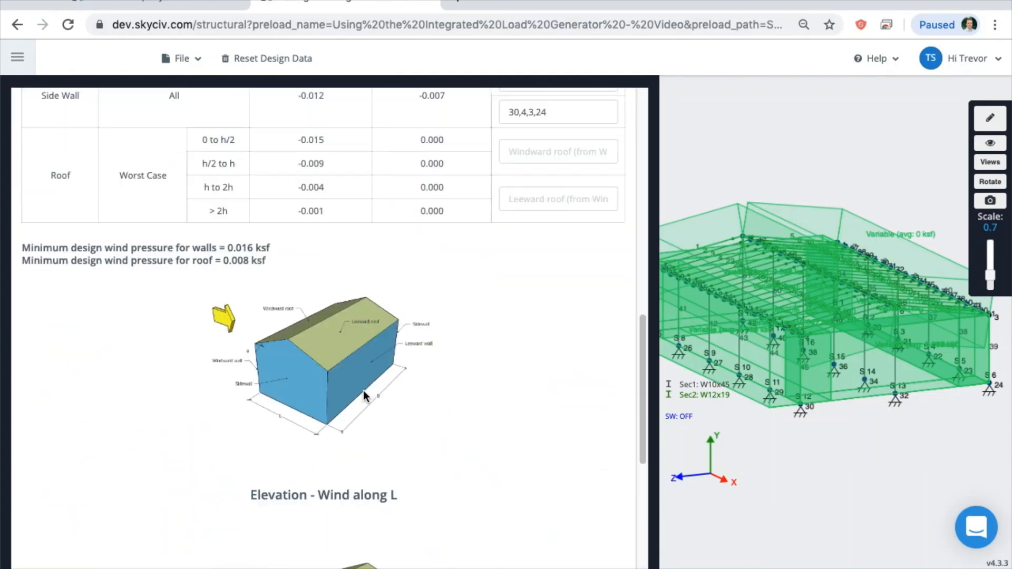
{"action": "scroll", "scroll_direction": "up", "scroll_amount": 3}
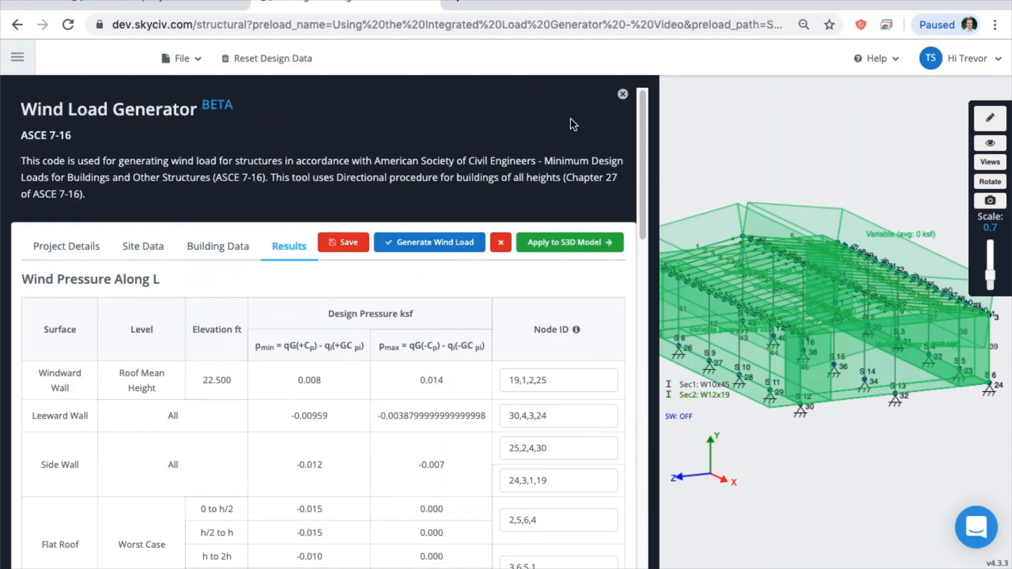
Step: Close the Wind Load Generator to return to the frame model with its wind loads
{"action": "left_click", "coordinate": [621, 94]}
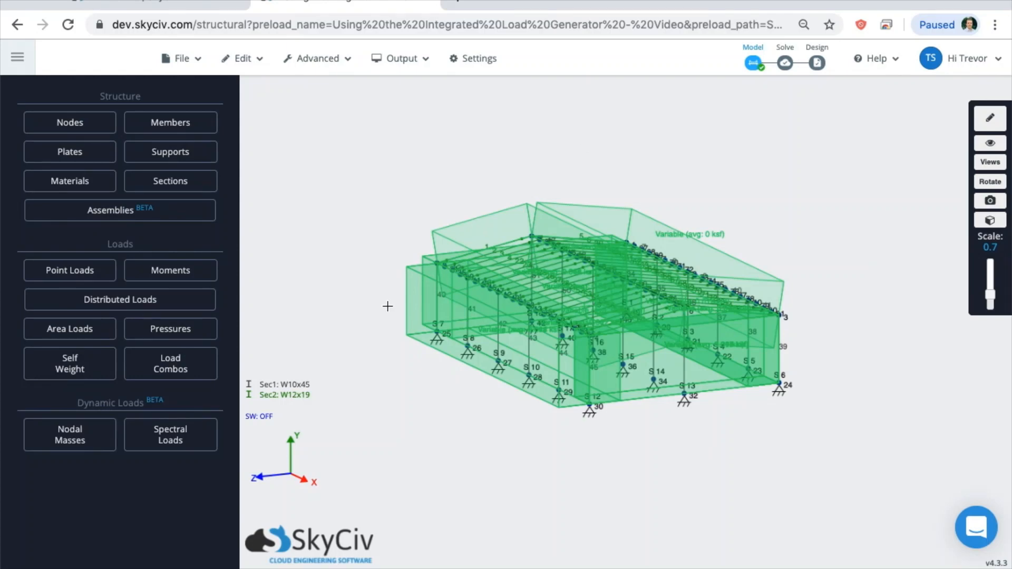
{"action": "mouse_move", "coordinate": [377, 319]}
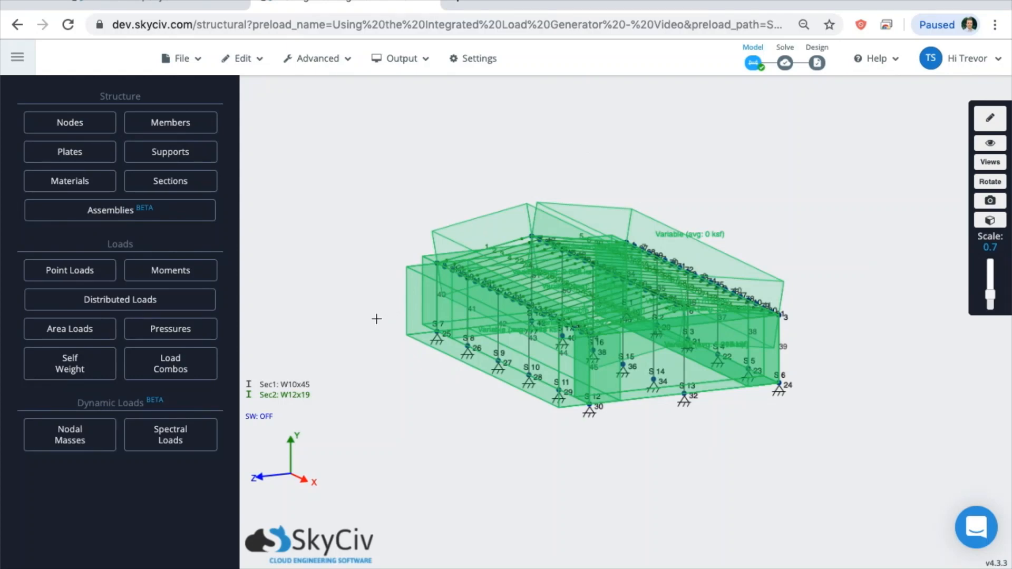
{"action": "mouse_move", "coordinate": [396, 306]}
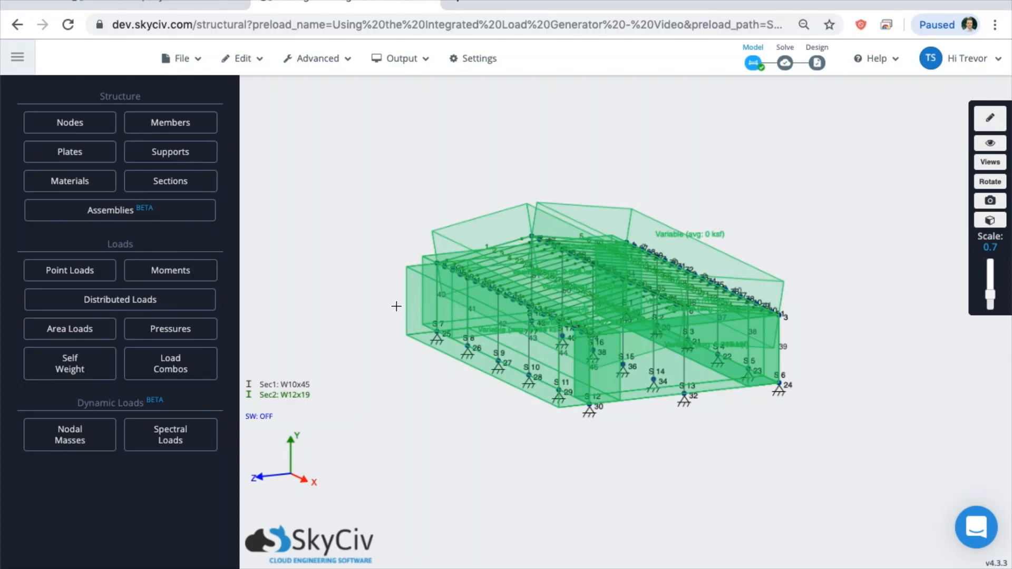
{"action": "mouse_move", "coordinate": [390, 307]}
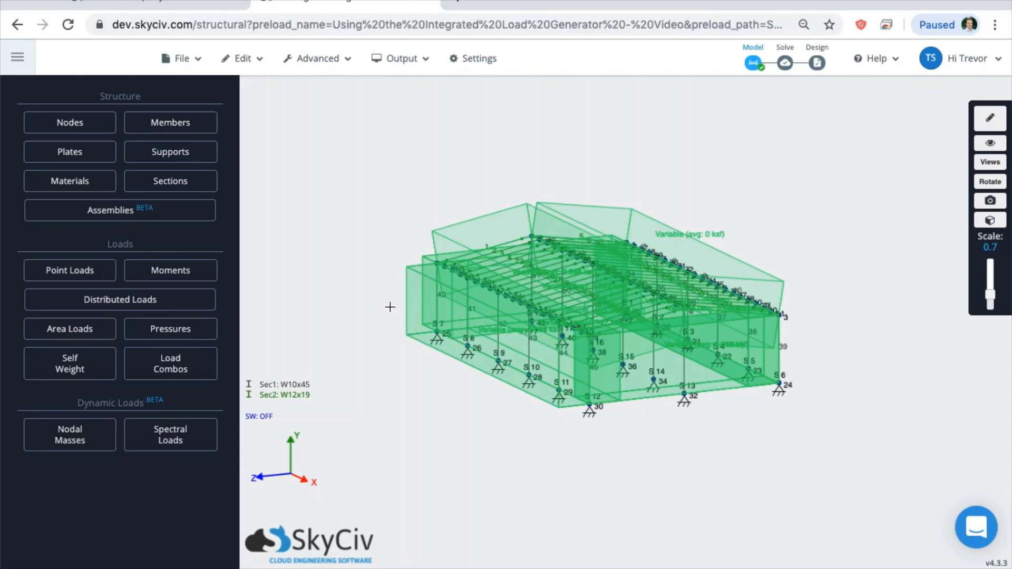
{"action": "mouse_move", "coordinate": [384, 304]}
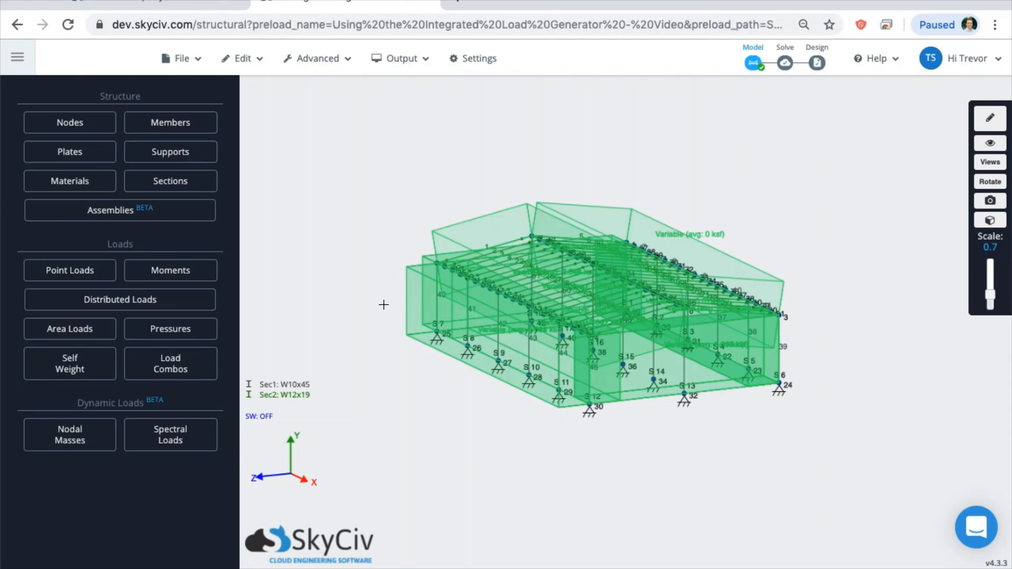
{"action": "mouse_move", "coordinate": [367, 289]}
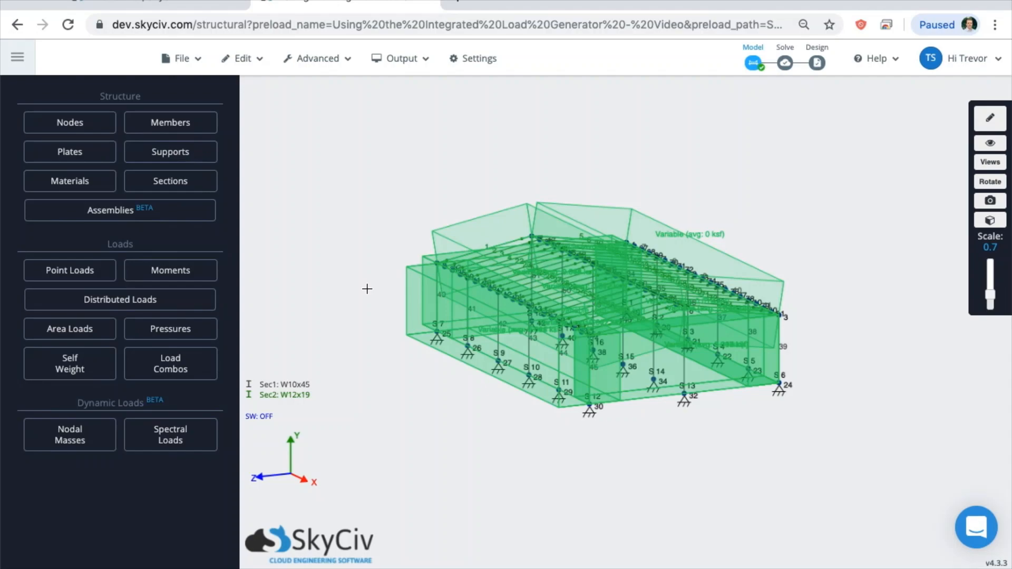
{"action": "mouse_move", "coordinate": [370, 284]}
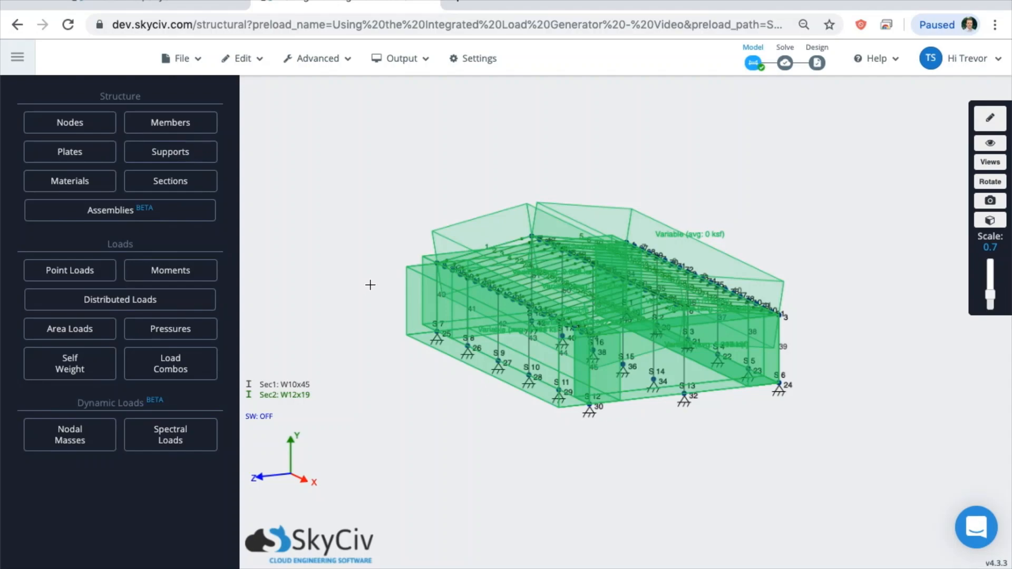